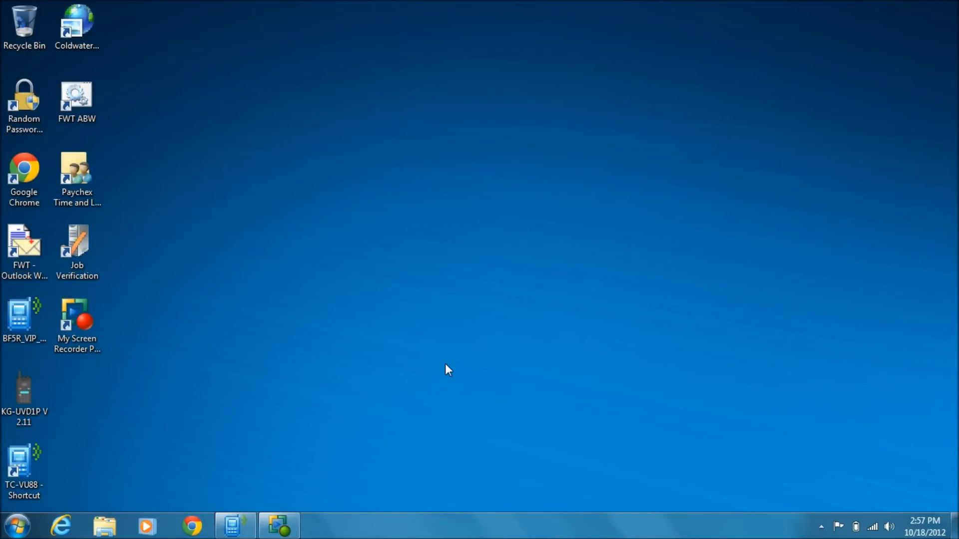
pyautogui.moveTo(238, 418)
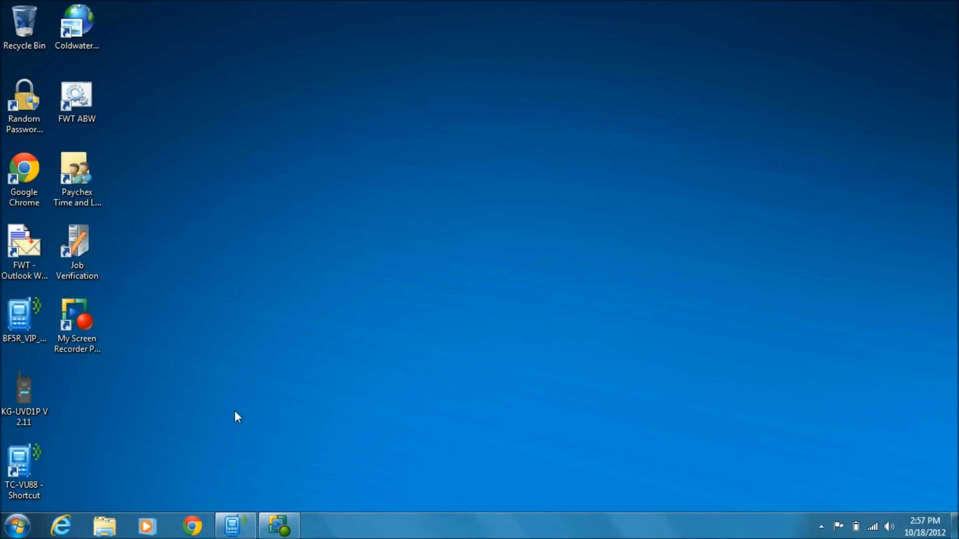
pyautogui.moveTo(15, 524)
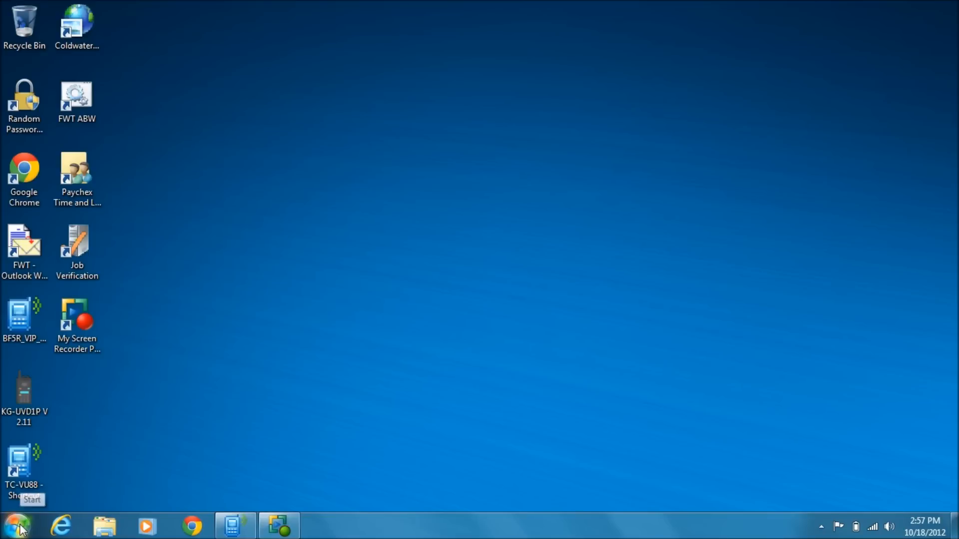
# Check Devices and Printers to find the USB-serial cable on COM3, then close the window.
pyautogui.click(17, 525)
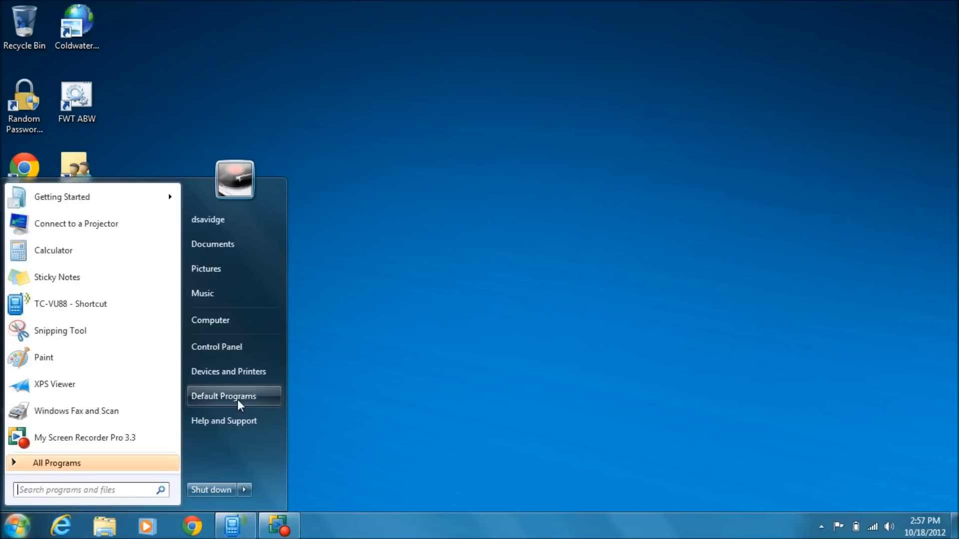
pyautogui.click(228, 371)
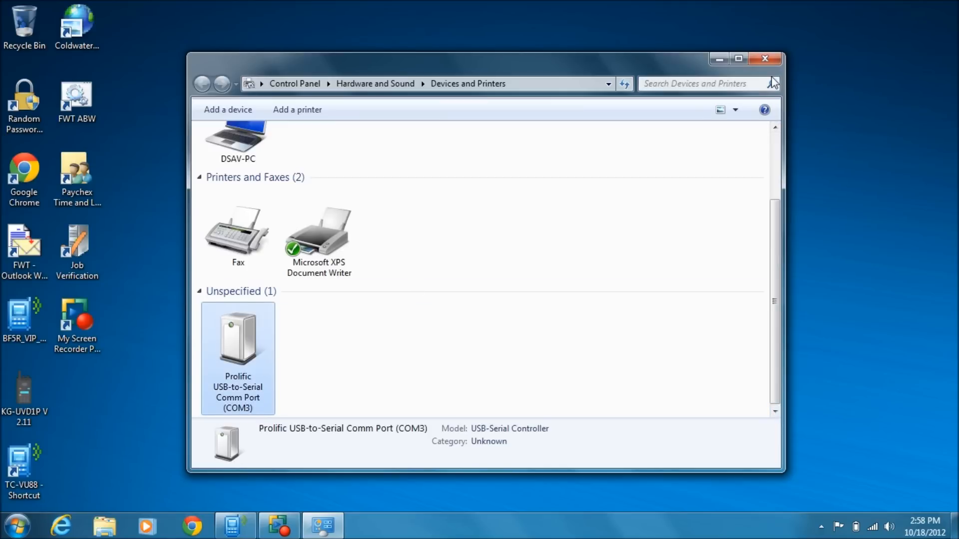
pyautogui.click(764, 59)
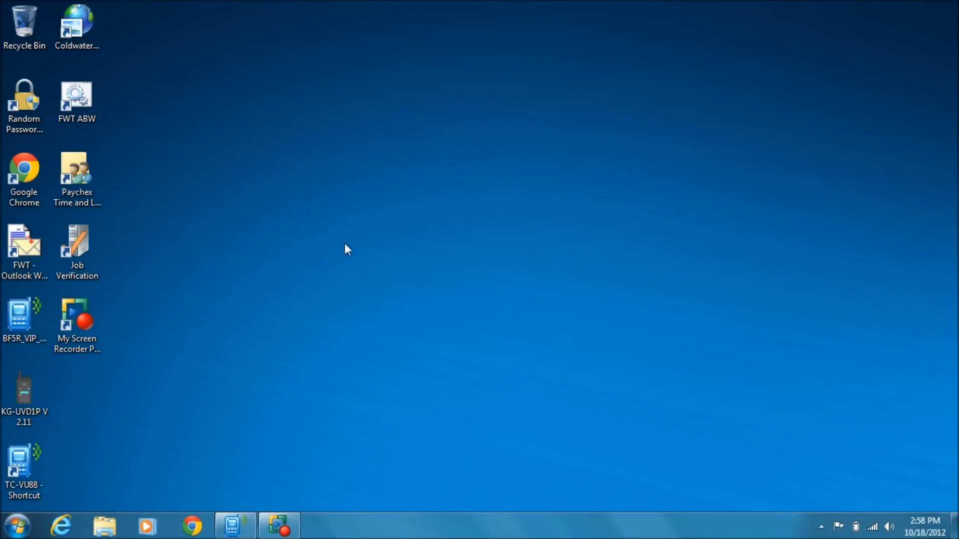
# Launch BF5R_VIP_CPS from the desktop and switch its interface language to English.
pyautogui.click(24, 318)
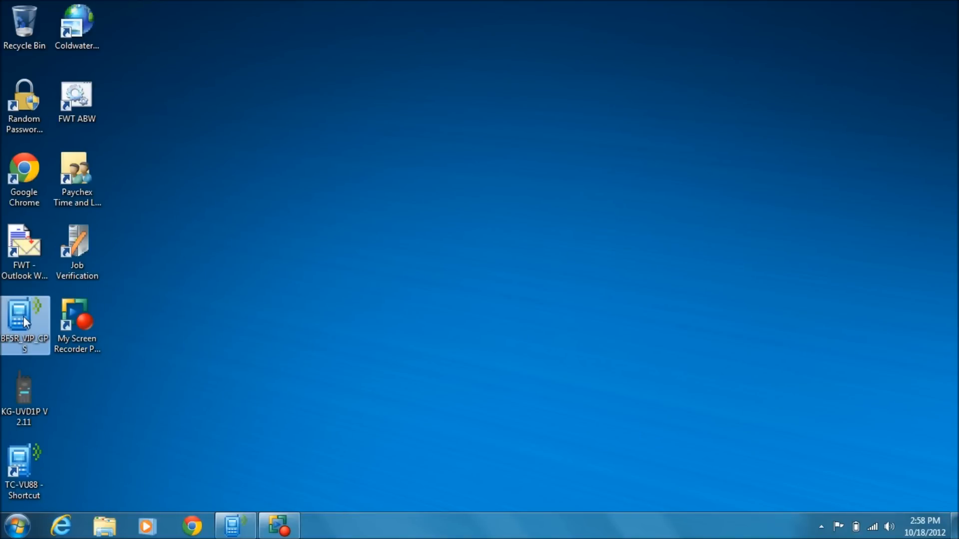
pyautogui.doubleClick(24, 323)
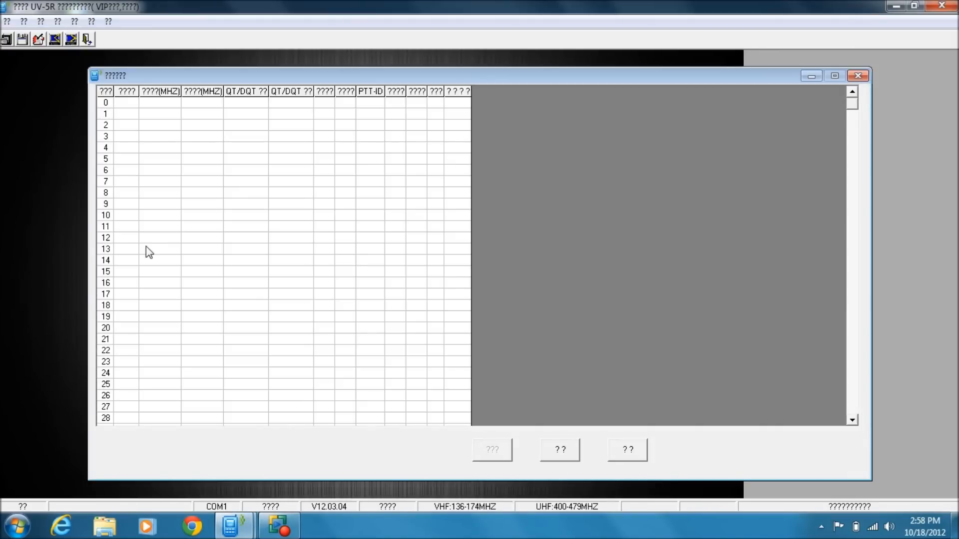
pyautogui.moveTo(111, 170)
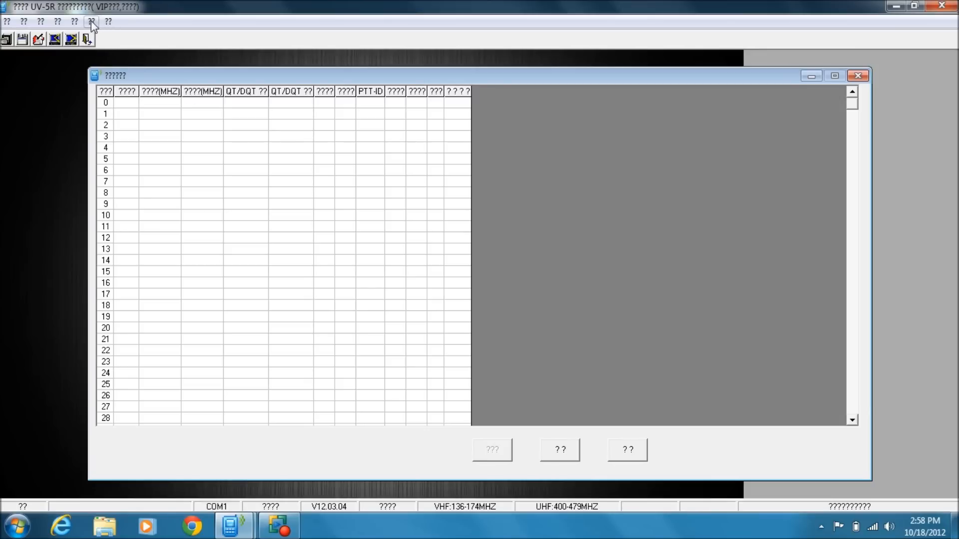
pyautogui.click(90, 21)
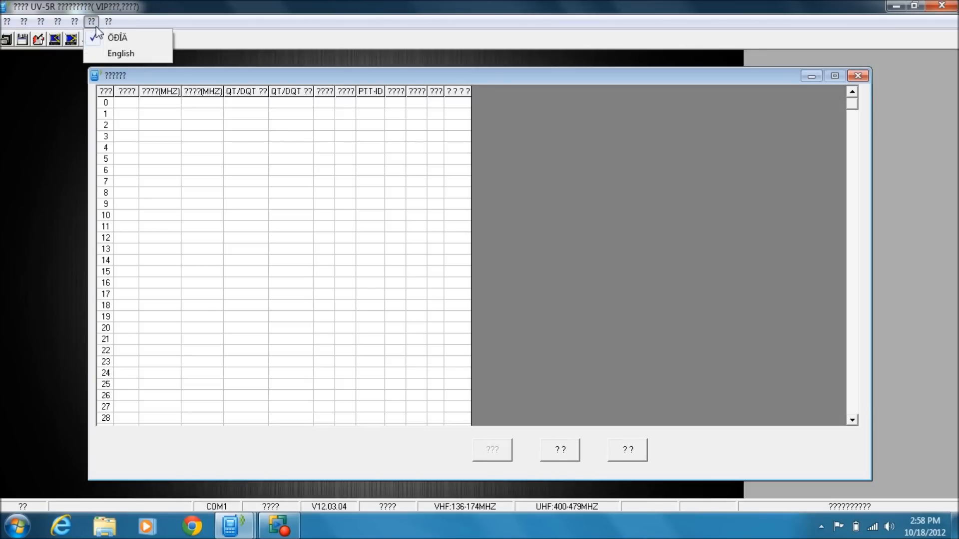
pyautogui.click(120, 53)
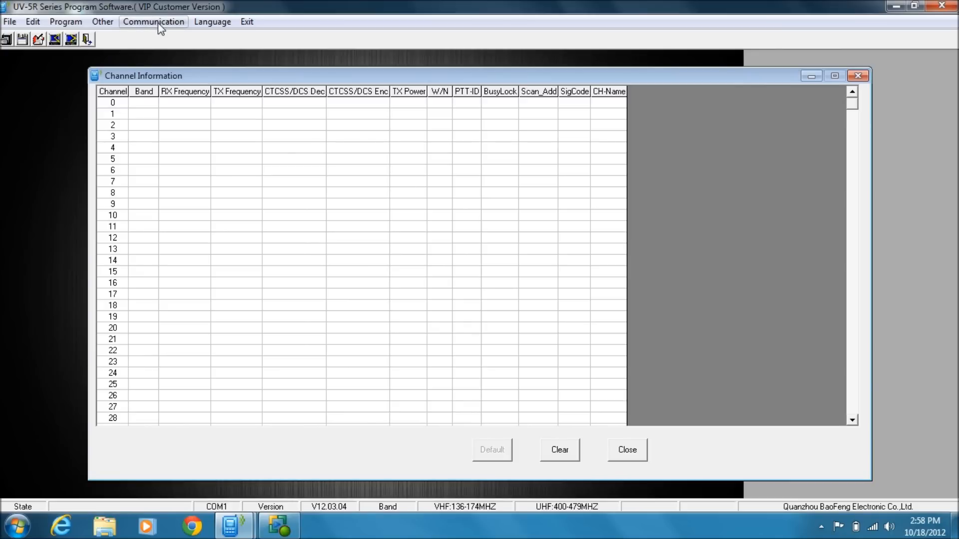
# Set the communication port to COM3 and confirm it.
pyautogui.click(153, 21)
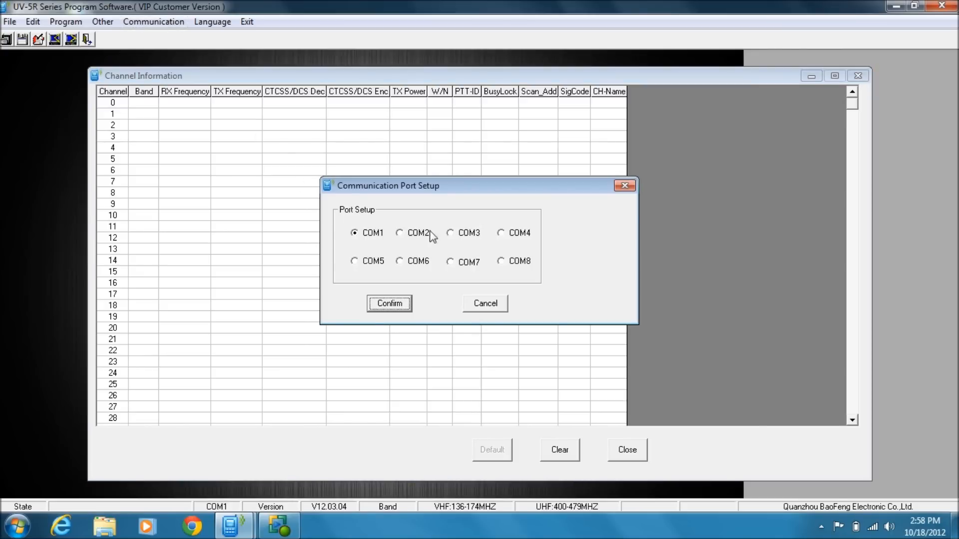
pyautogui.click(451, 233)
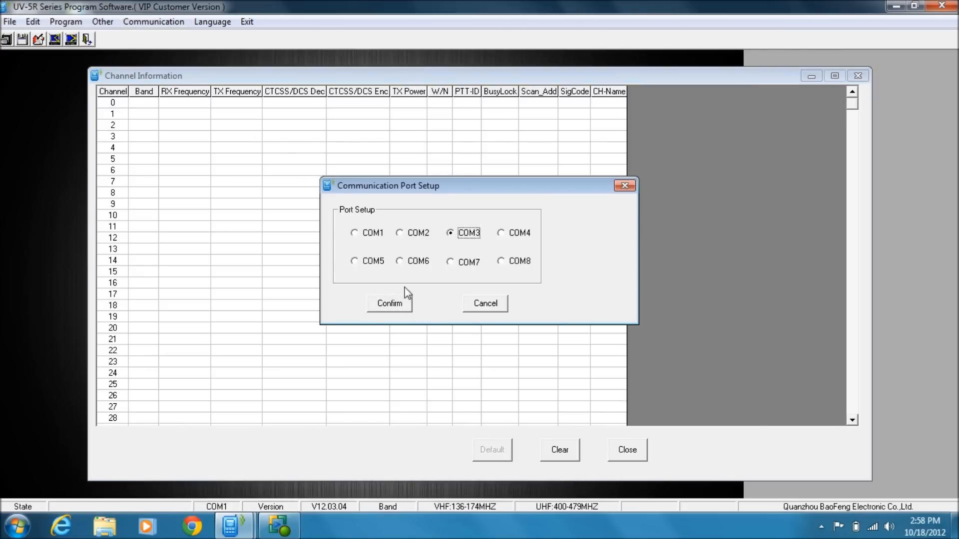
pyautogui.click(388, 303)
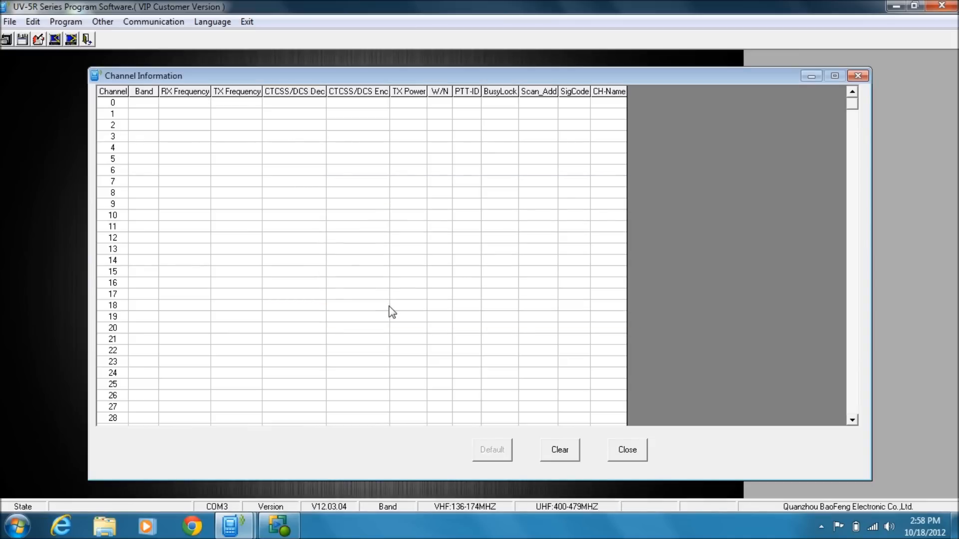
pyautogui.moveTo(151, 136)
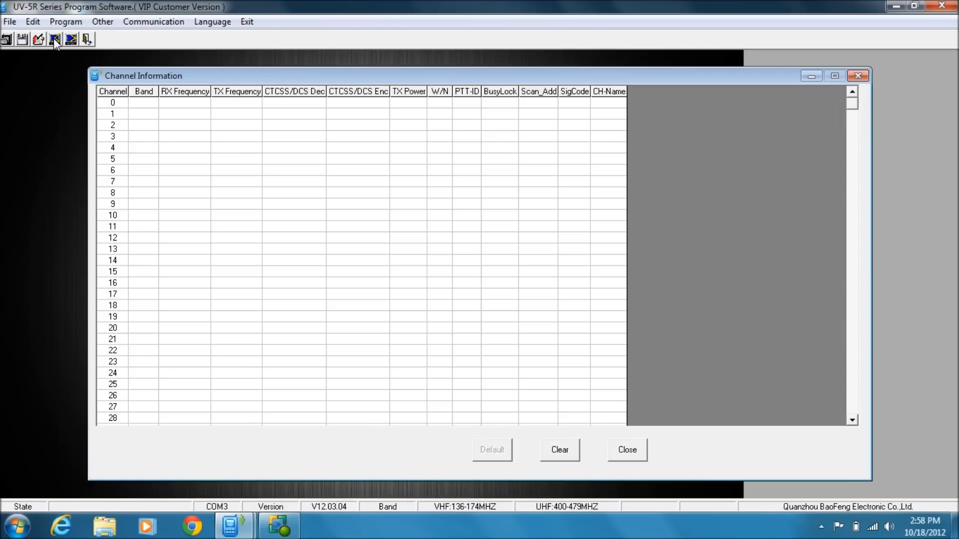
pyautogui.moveTo(54, 39)
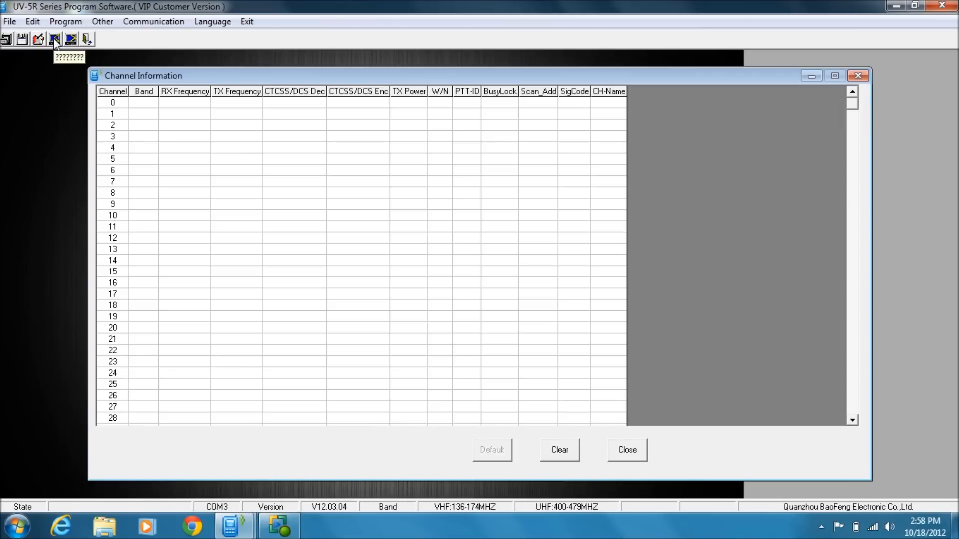
# Read channels 1 through 24 from the radio and acknowledge the completed download.
pyautogui.click(65, 21)
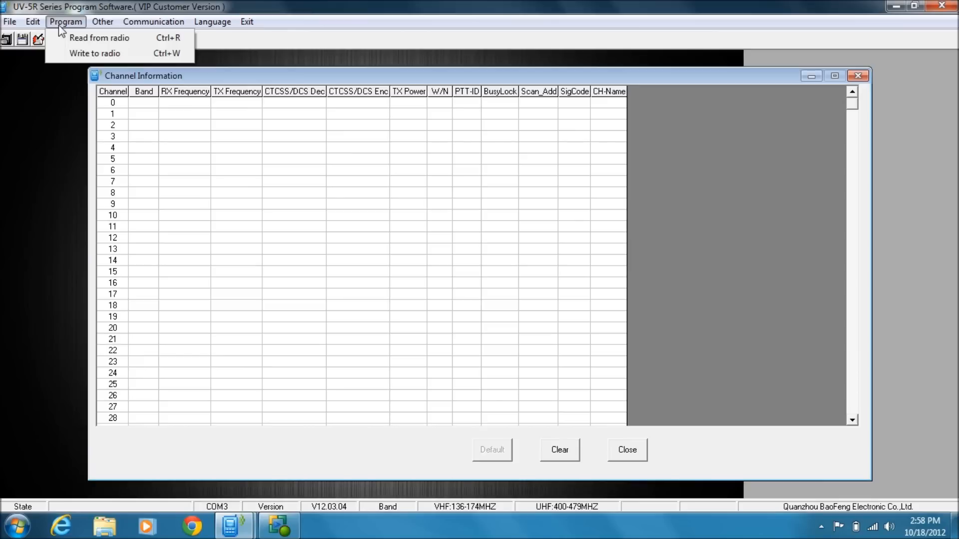
pyautogui.moveTo(99, 37)
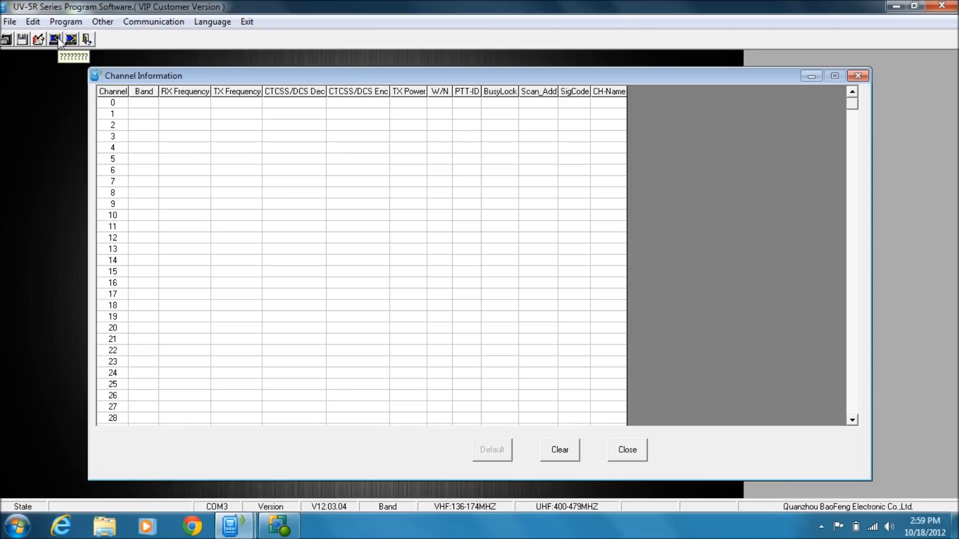
pyautogui.click(54, 38)
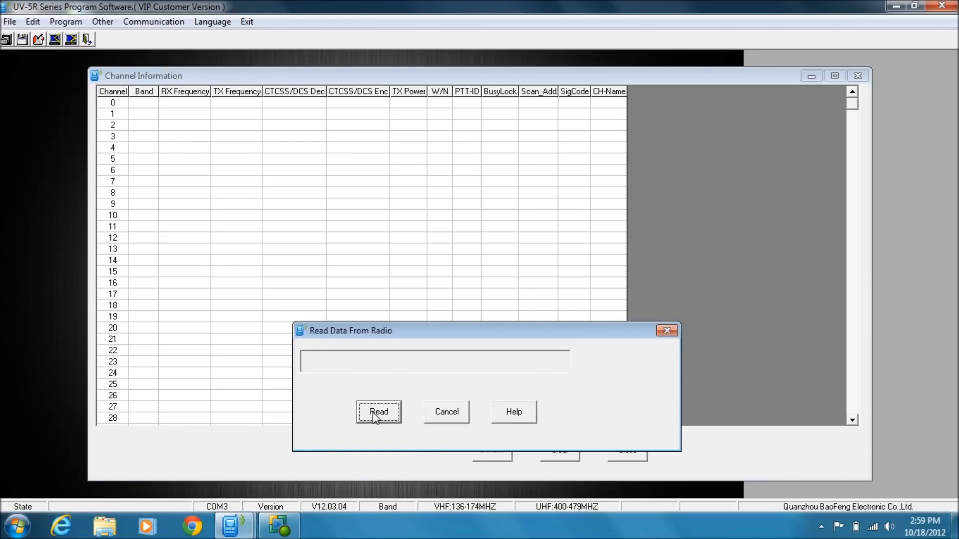
pyautogui.click(379, 411)
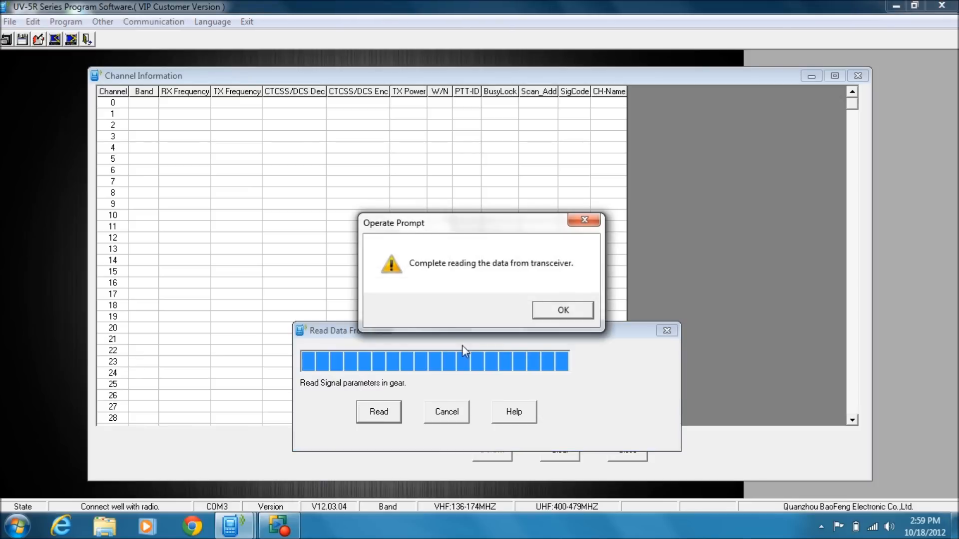
pyautogui.click(562, 310)
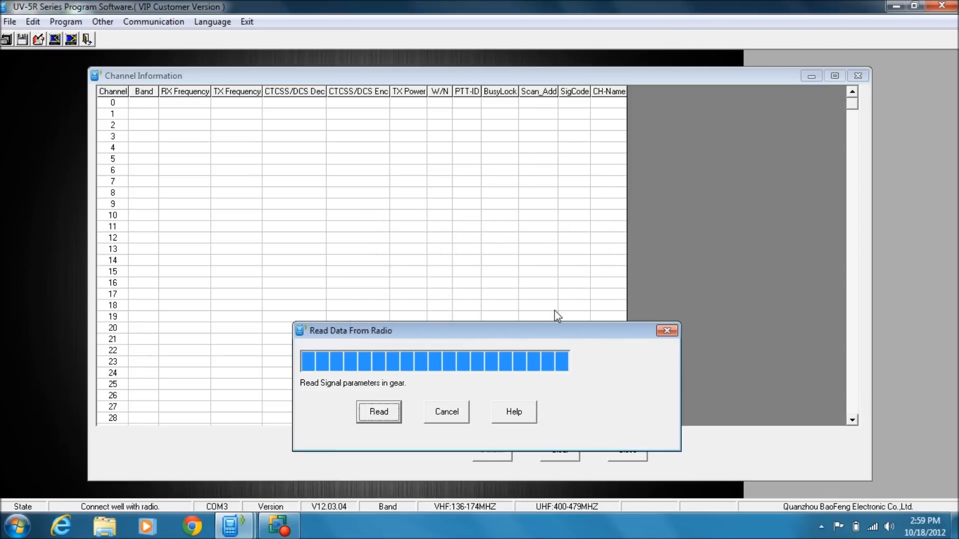
pyautogui.moveTo(447, 416)
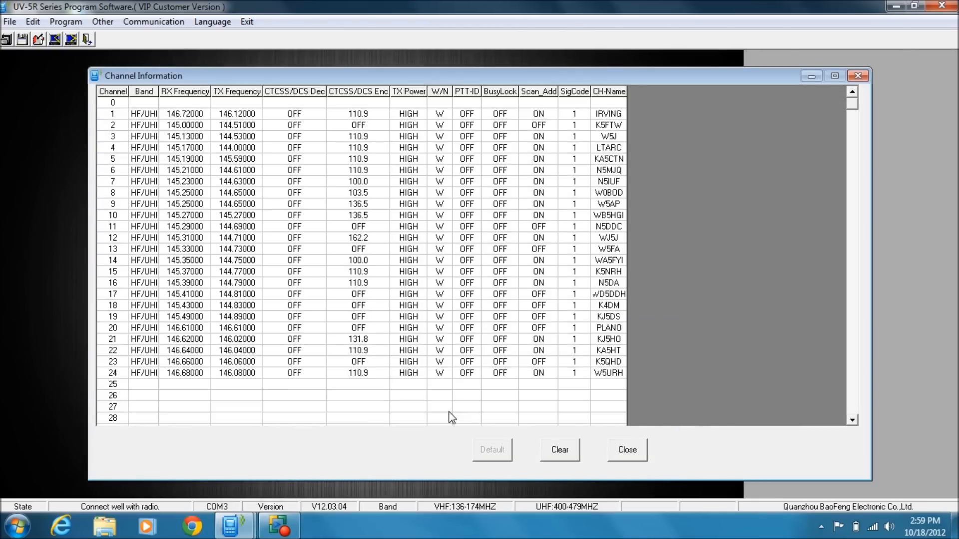
pyautogui.moveTo(151, 388)
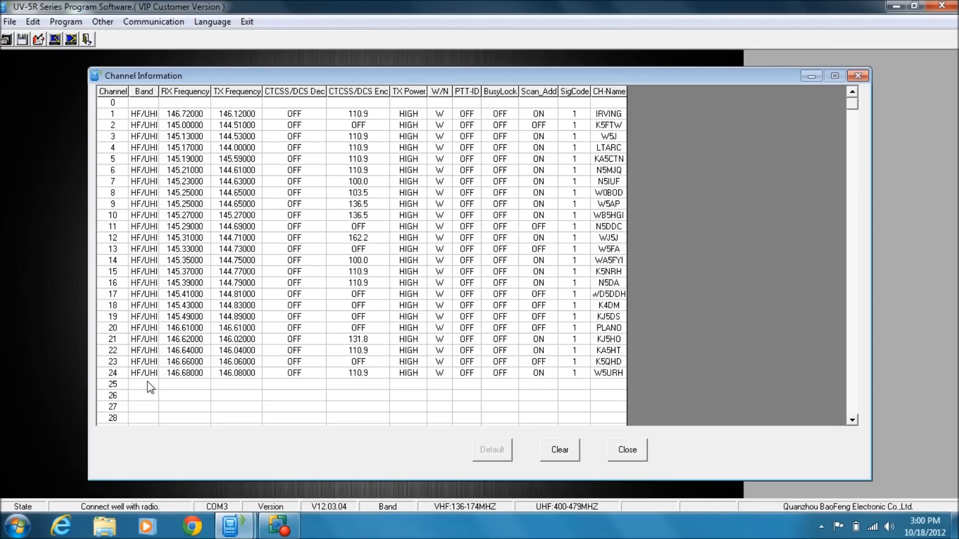
# Start channel 25's band entry and dismiss the out-of-range frequency warning.
pyautogui.click(143, 384)
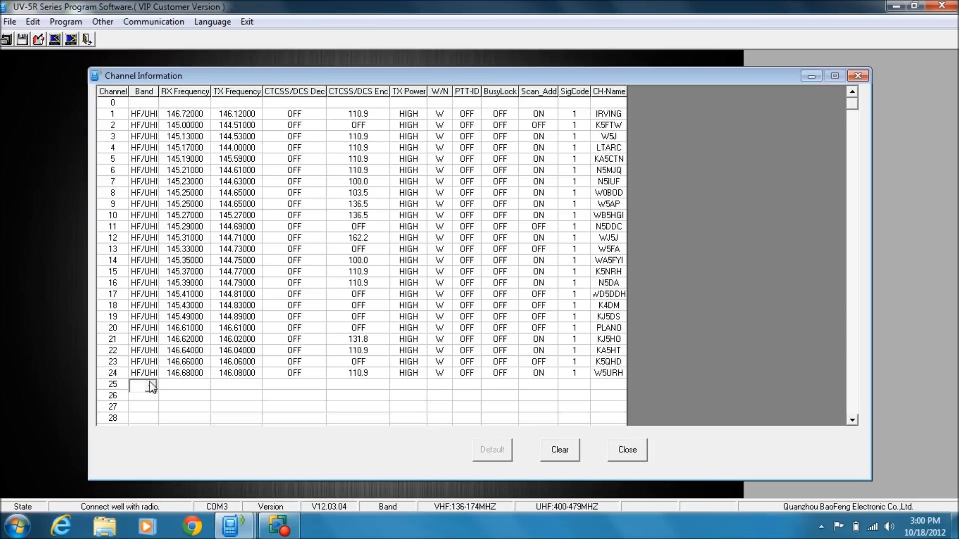
pyautogui.click(143, 386)
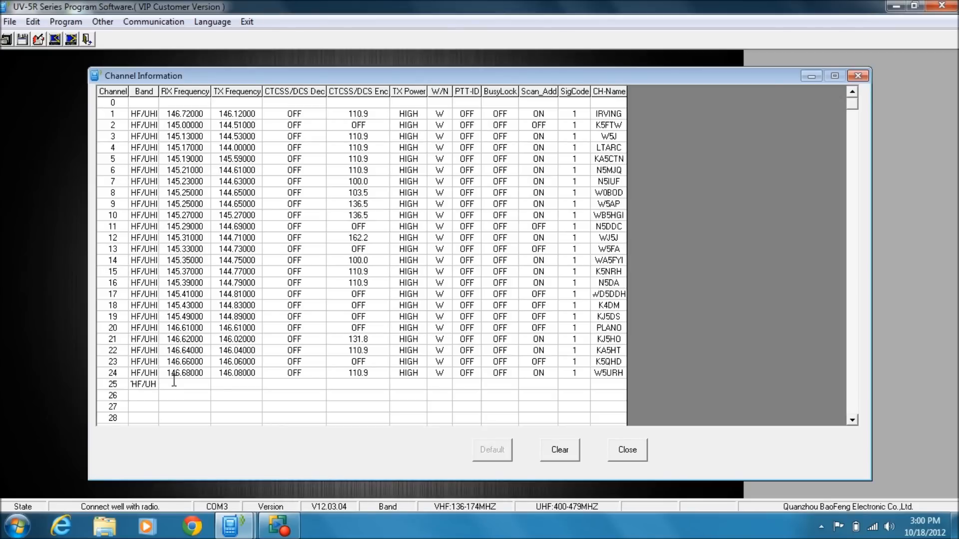
pyautogui.write('14')
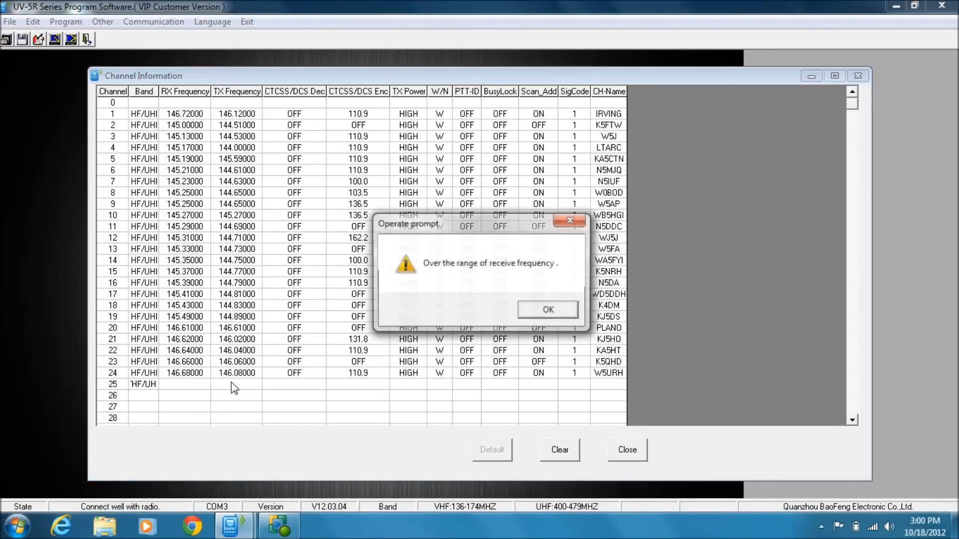
pyautogui.click(547, 308)
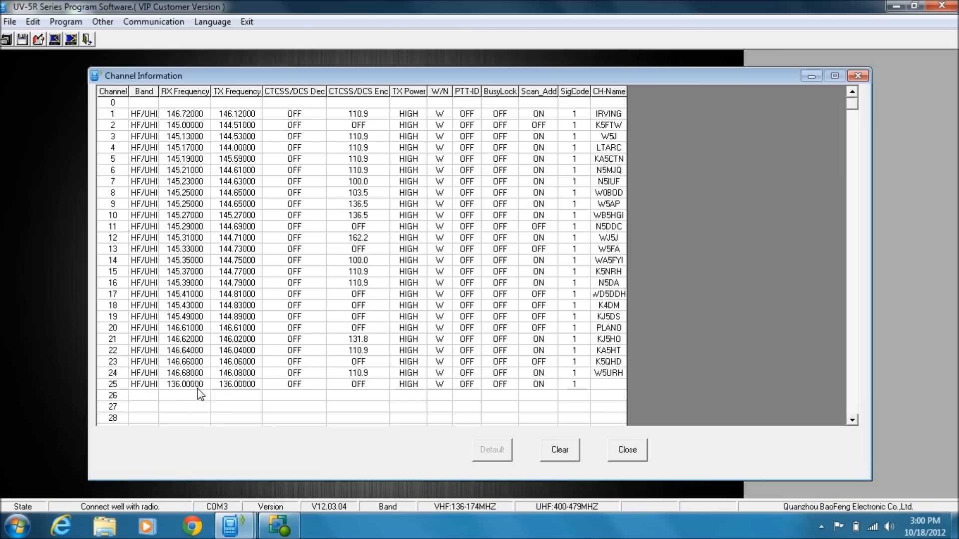
# Enter receive frequency 146.72000 and transmit frequency 146.12000 for channel 25.
pyautogui.click(183, 384)
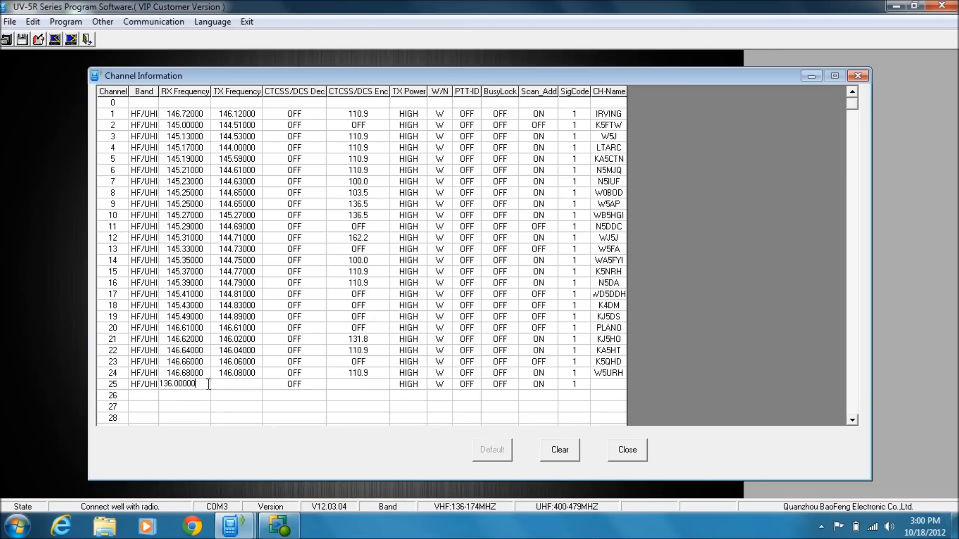
pyautogui.press('Backspace')
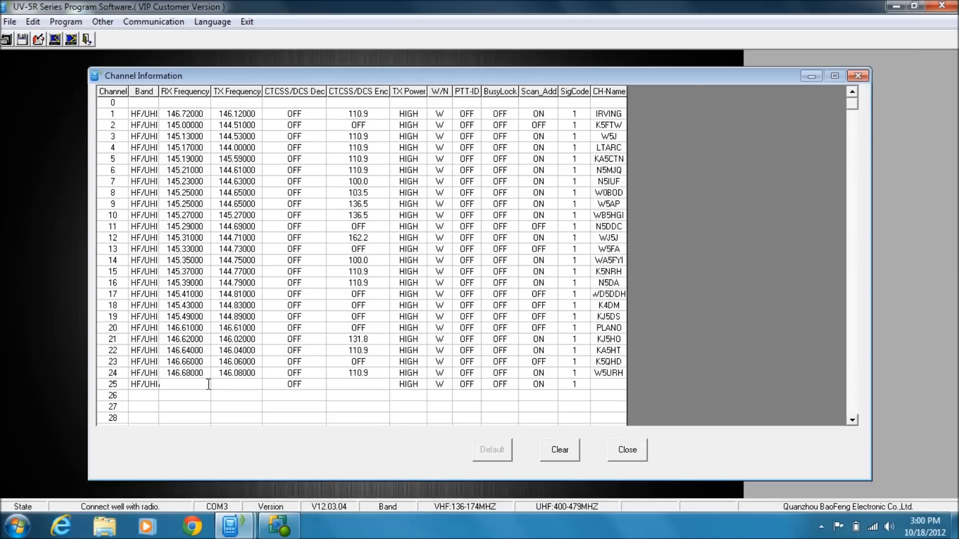
pyautogui.write('1')
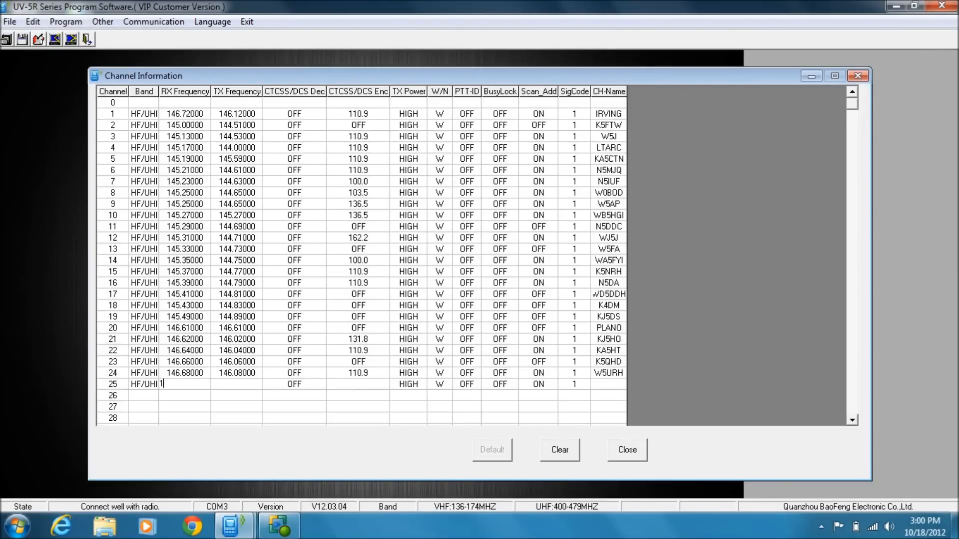
pyautogui.write('46.72000')
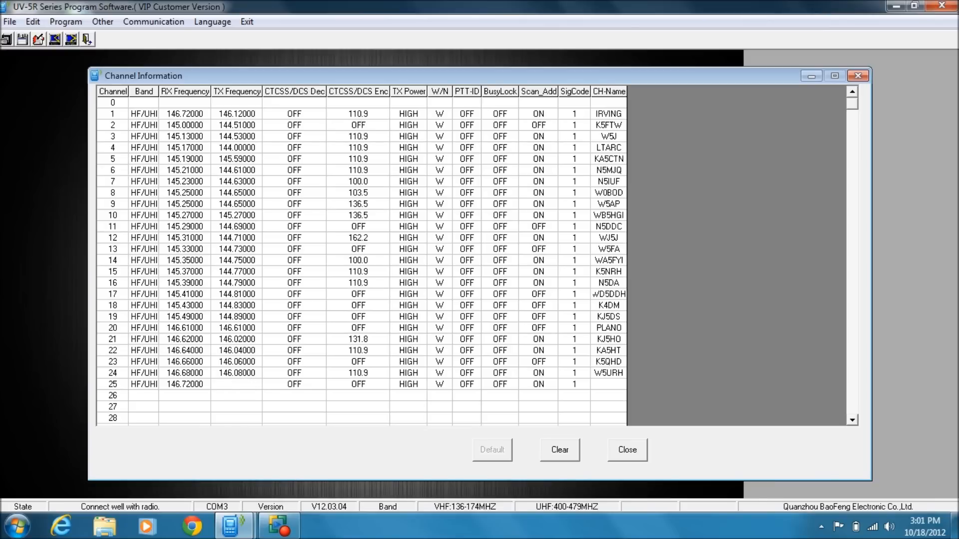
pyautogui.write('146.12000')
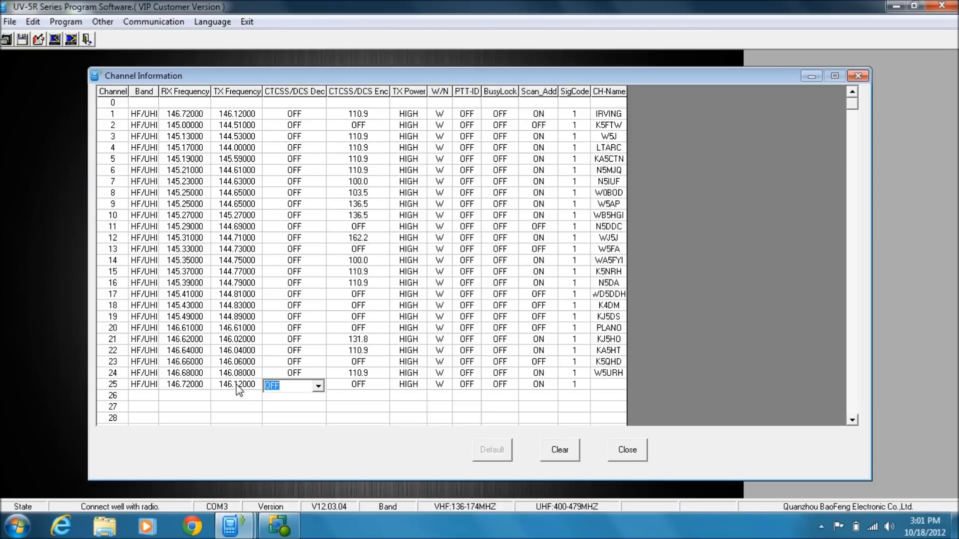
pyautogui.moveTo(282, 121)
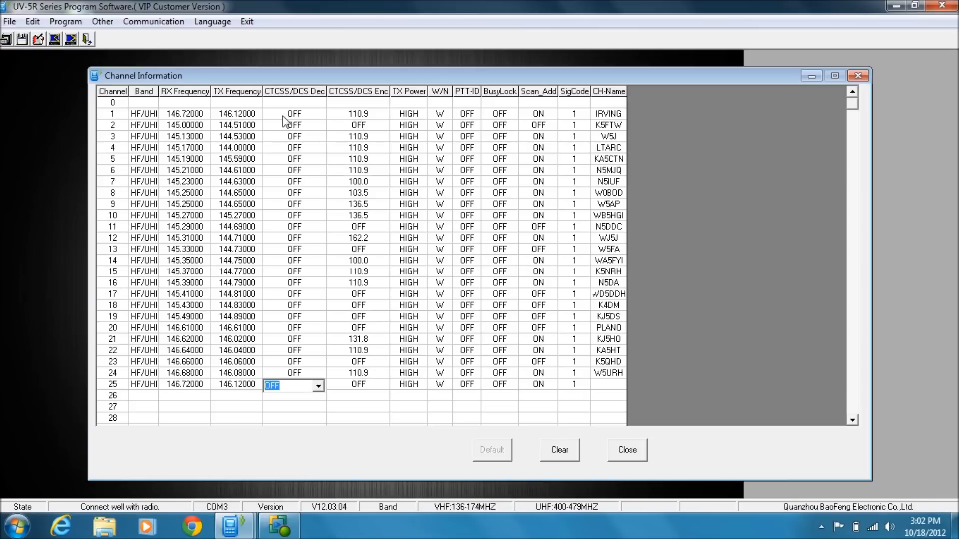
pyautogui.moveTo(308, 299)
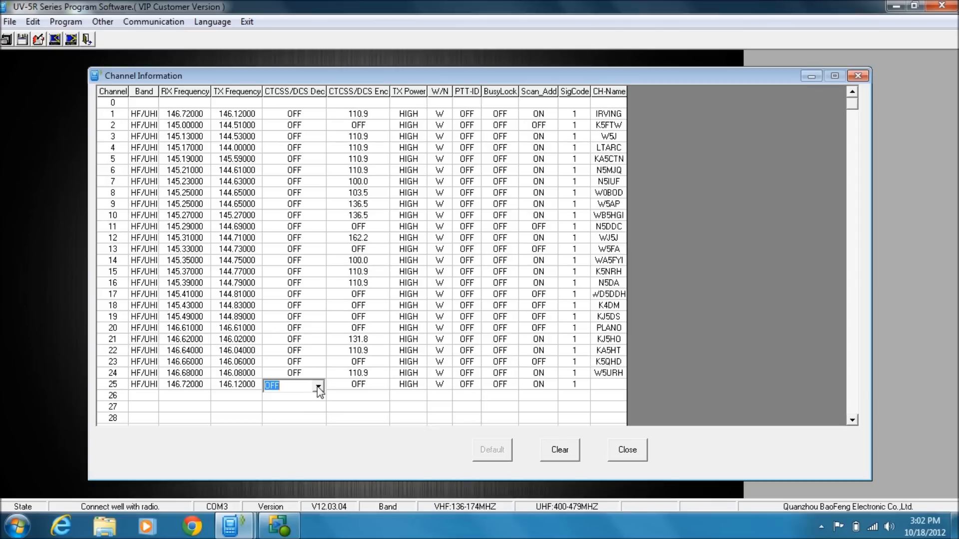
pyautogui.moveTo(363, 392)
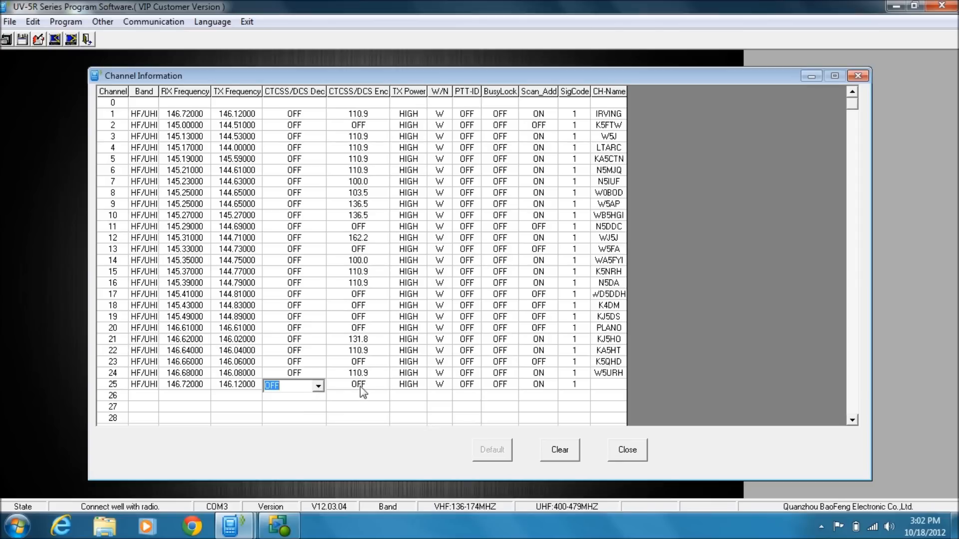
# Set channel 25's CTCSS/DCS encode tone to 110.9.
pyautogui.click(358, 383)
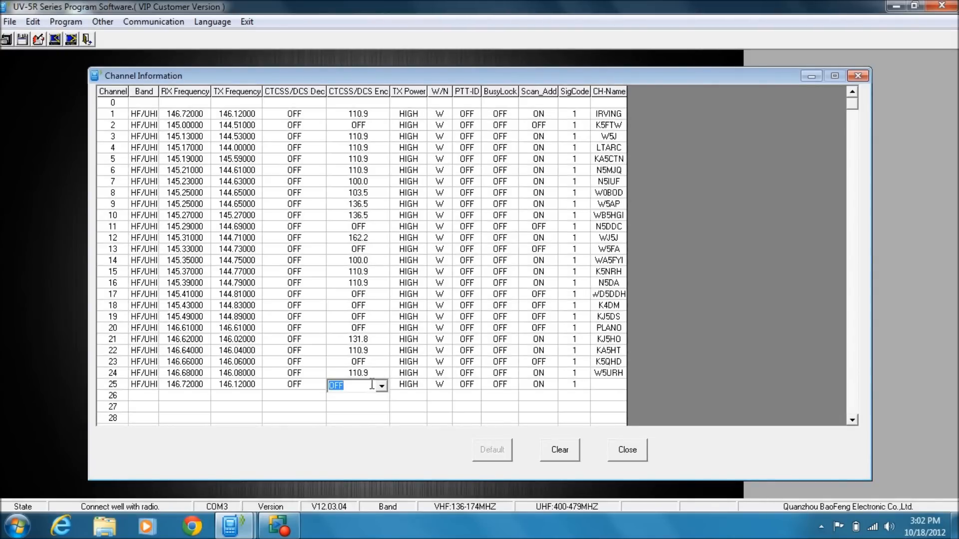
pyautogui.click(380, 386)
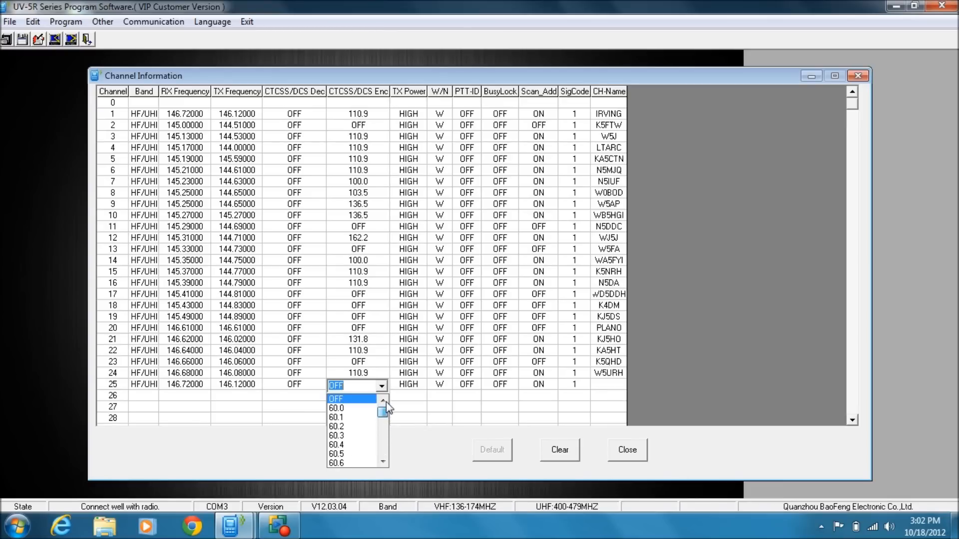
pyautogui.click(335, 398)
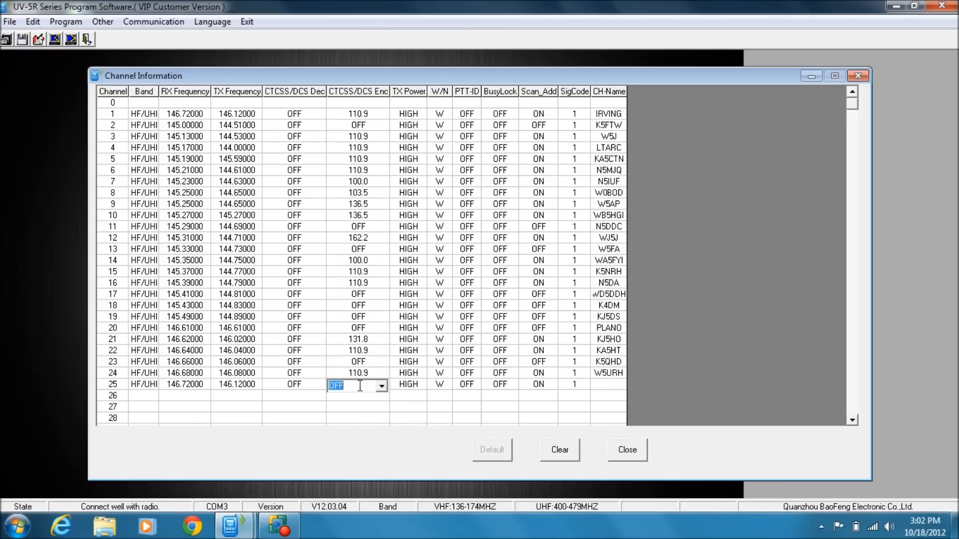
pyautogui.write('110.9')
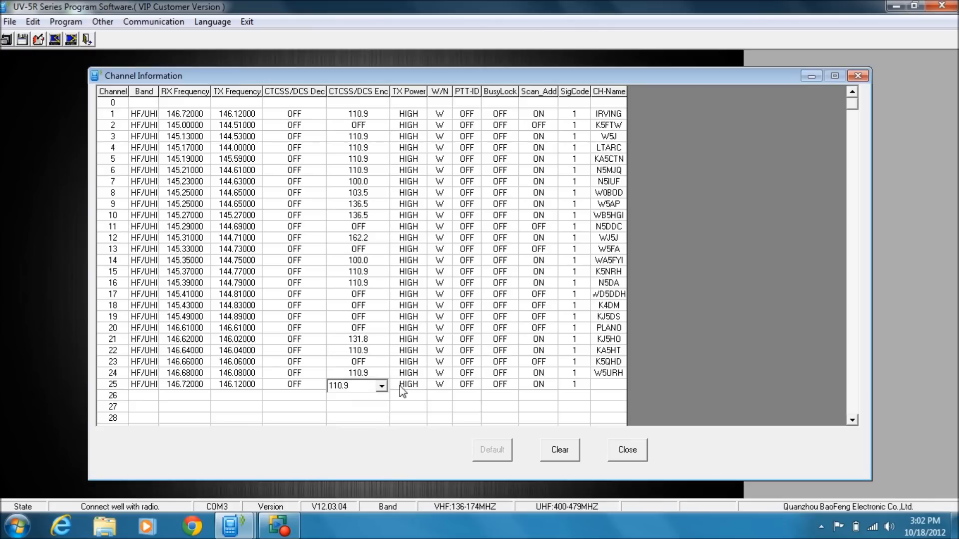
# Keep channel 25 at HIGH power, wide band, busy lock off and scan add on.
pyautogui.click(407, 383)
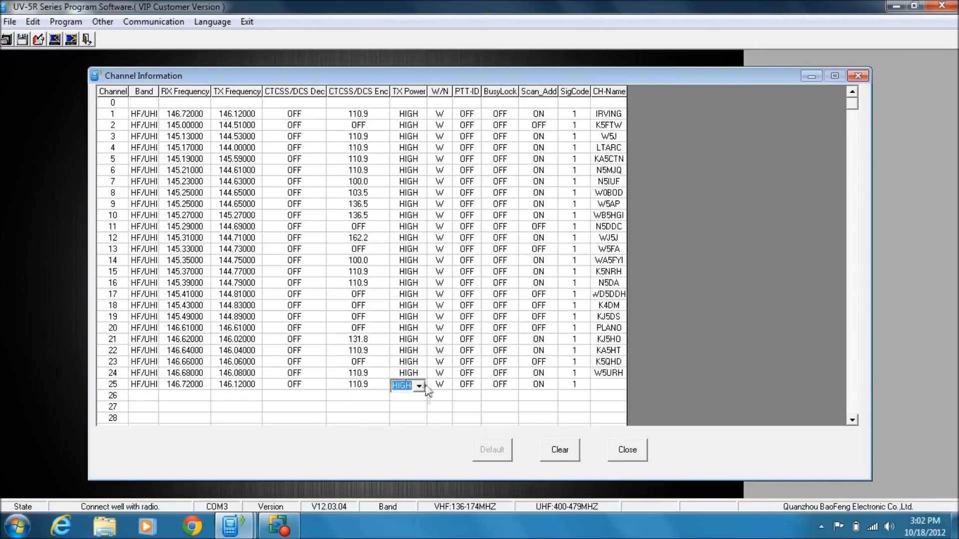
pyautogui.moveTo(429, 390)
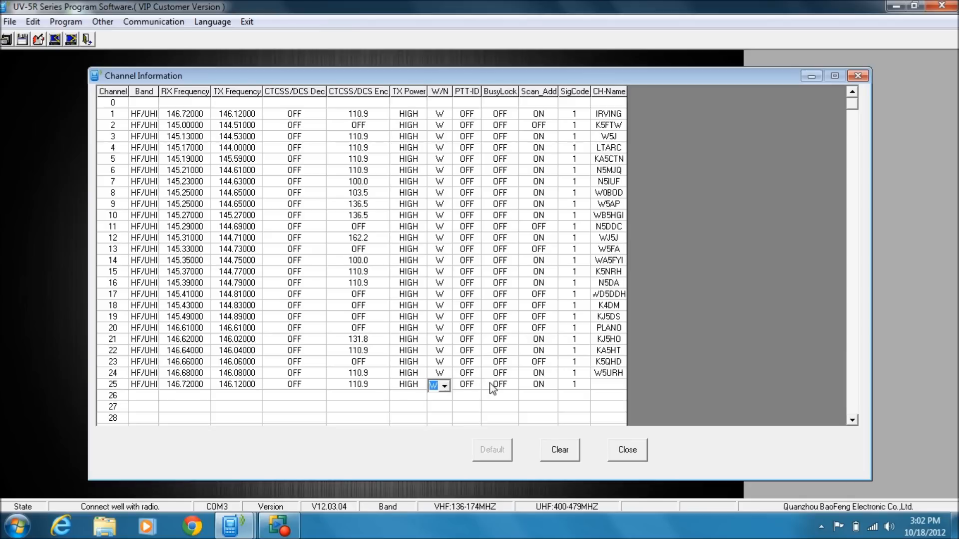
pyautogui.click(466, 383)
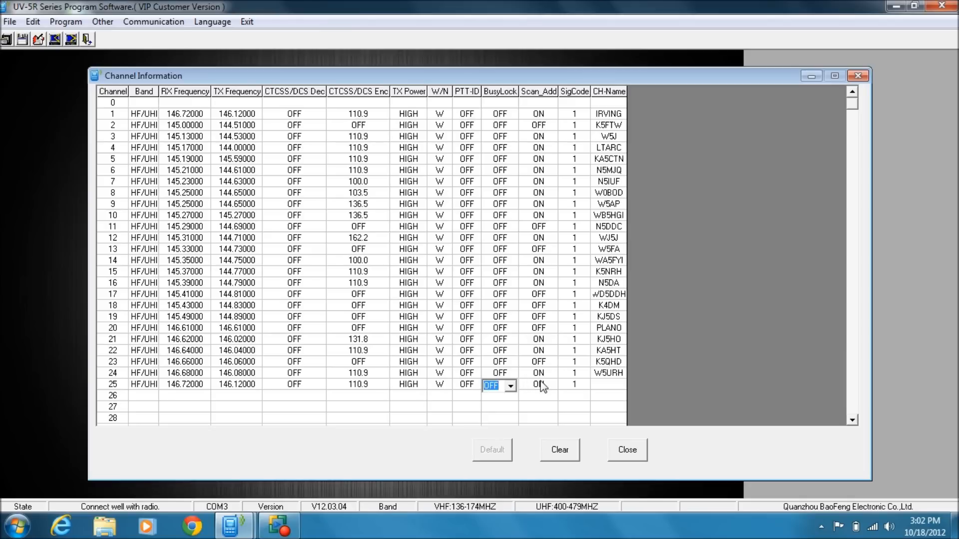
pyautogui.click(539, 383)
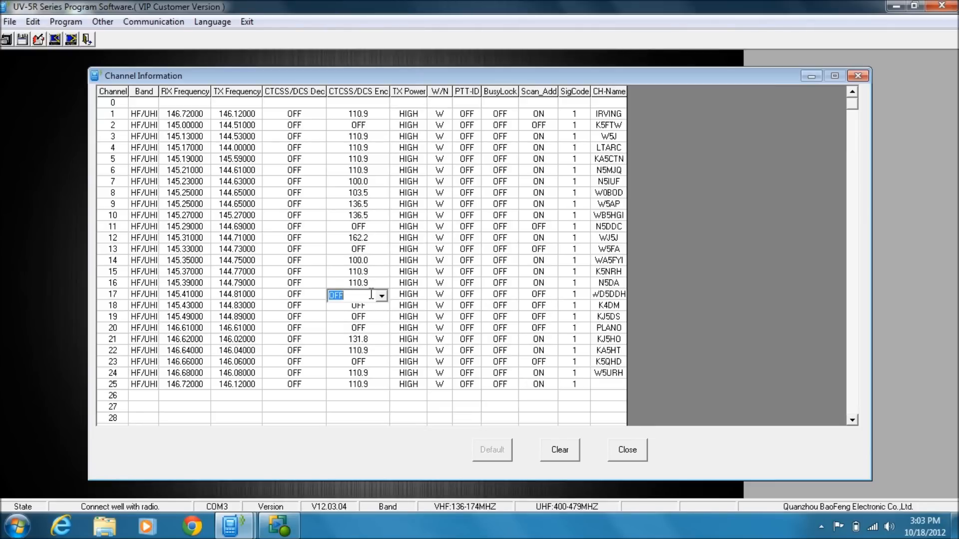
pyautogui.moveTo(480, 294)
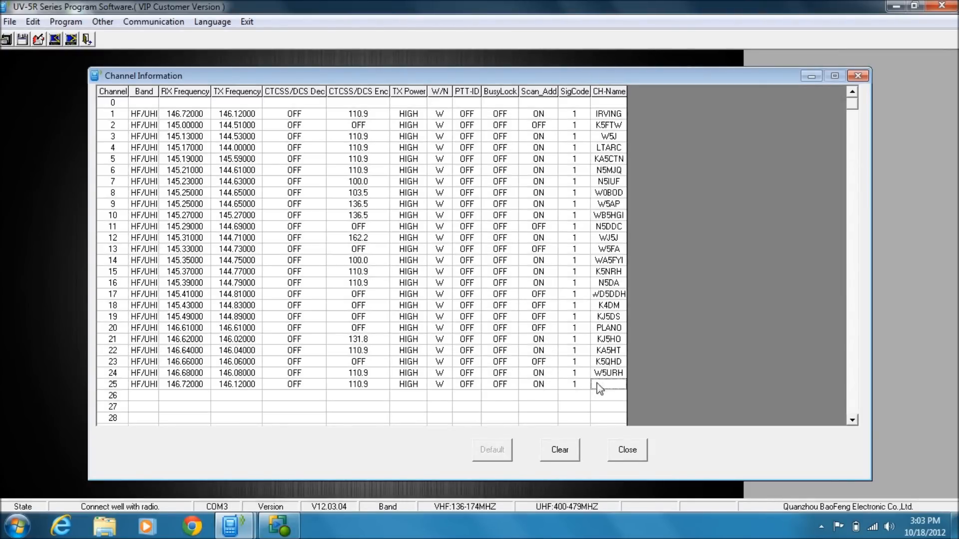
pyautogui.click(608, 383)
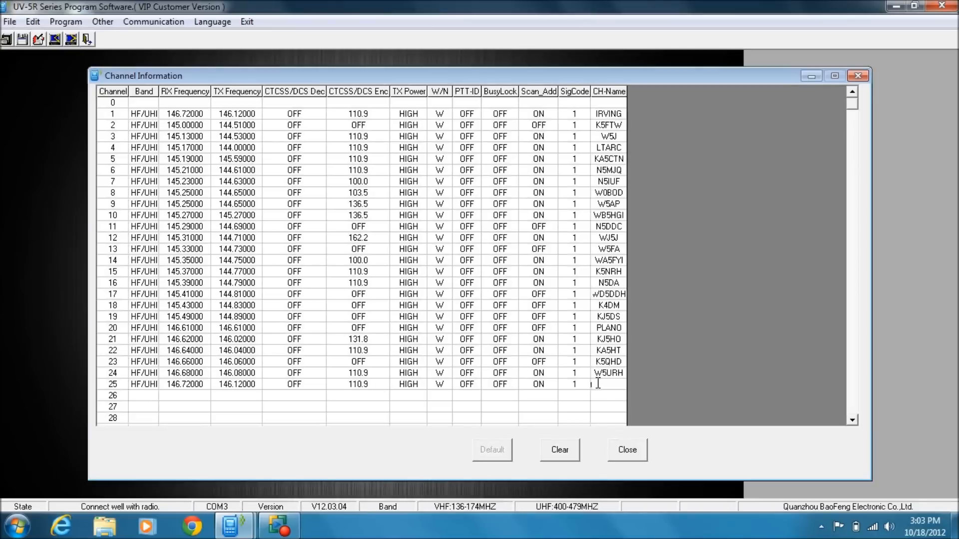
pyautogui.write('wa5')
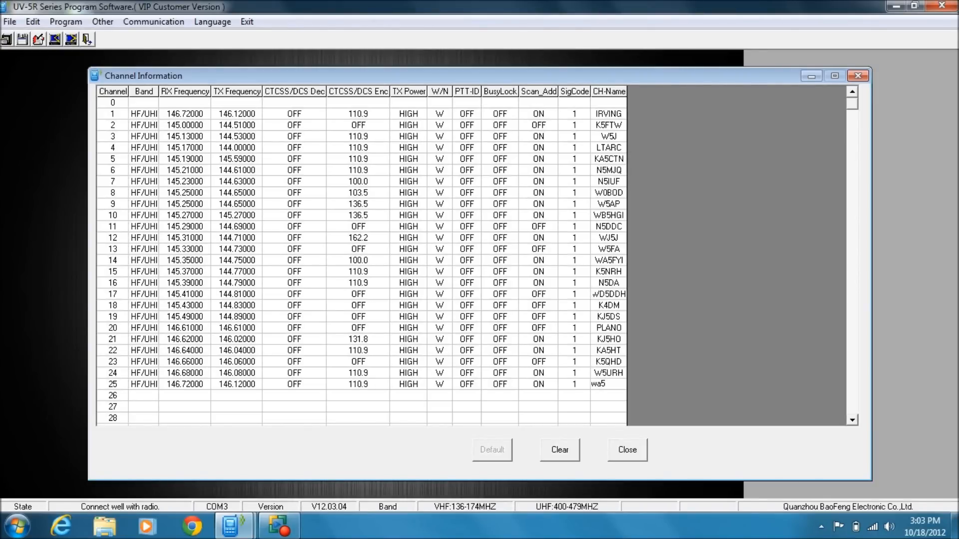
pyautogui.write('ck')
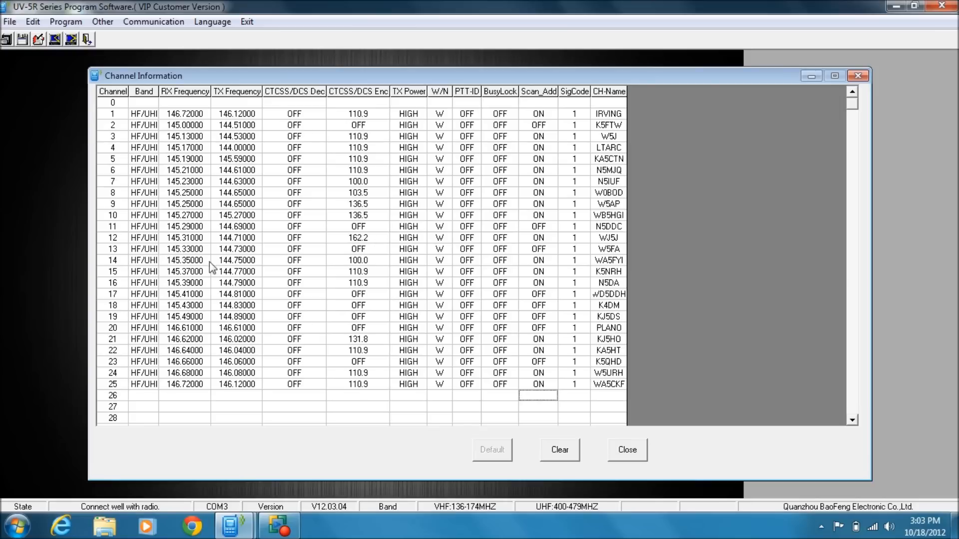
pyautogui.moveTo(110, 129)
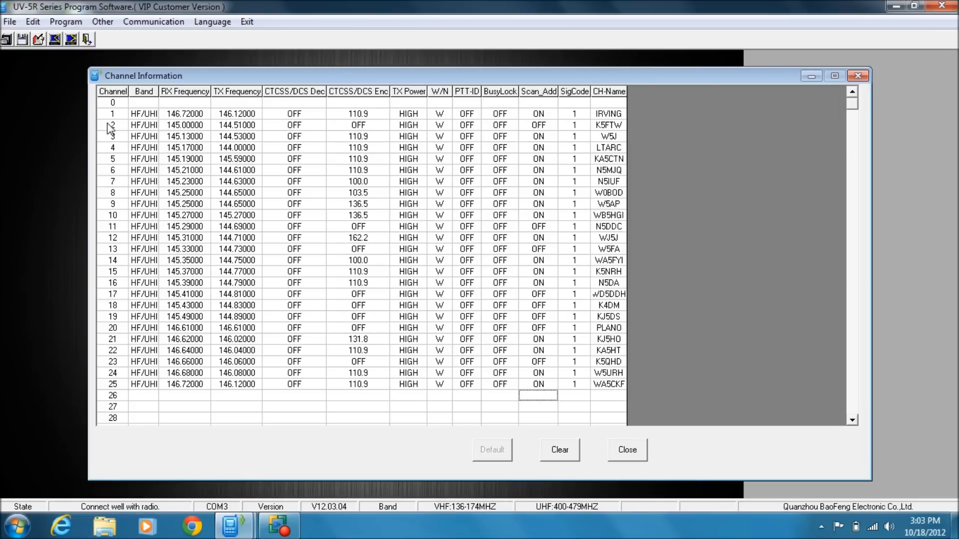
pyautogui.moveTo(605, 383)
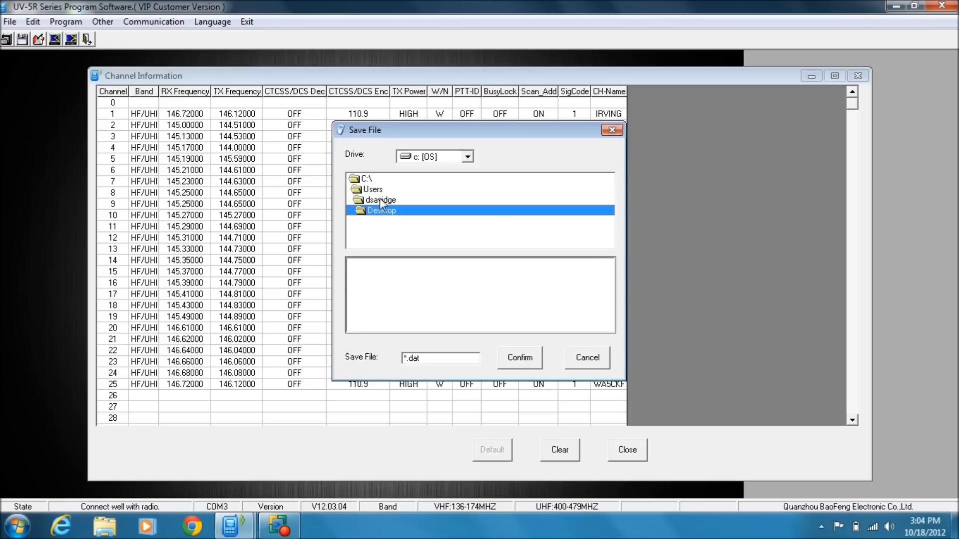
# Save the channel table as Bofang.dat in Documents and acknowledge the storing-complete message.
pyautogui.doubleClick(377, 200)
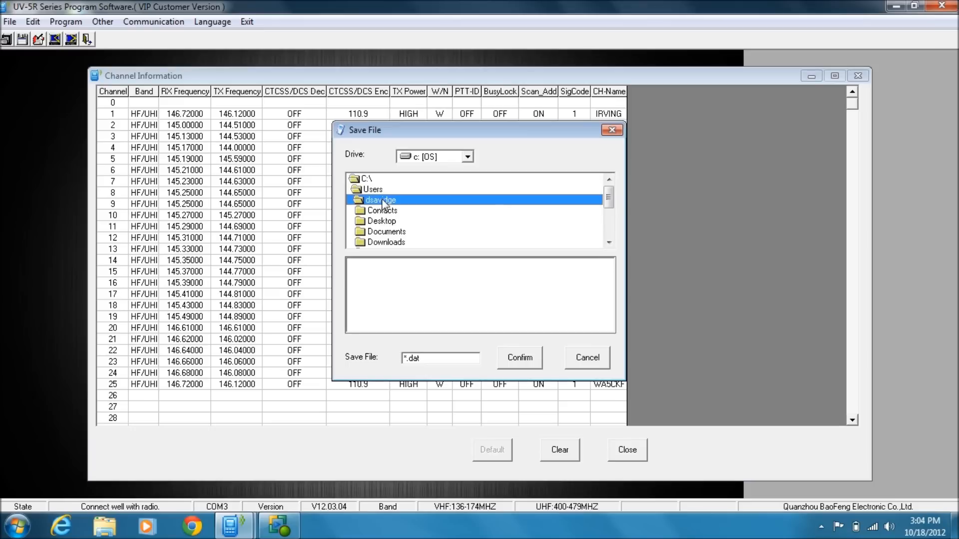
pyautogui.doubleClick(385, 210)
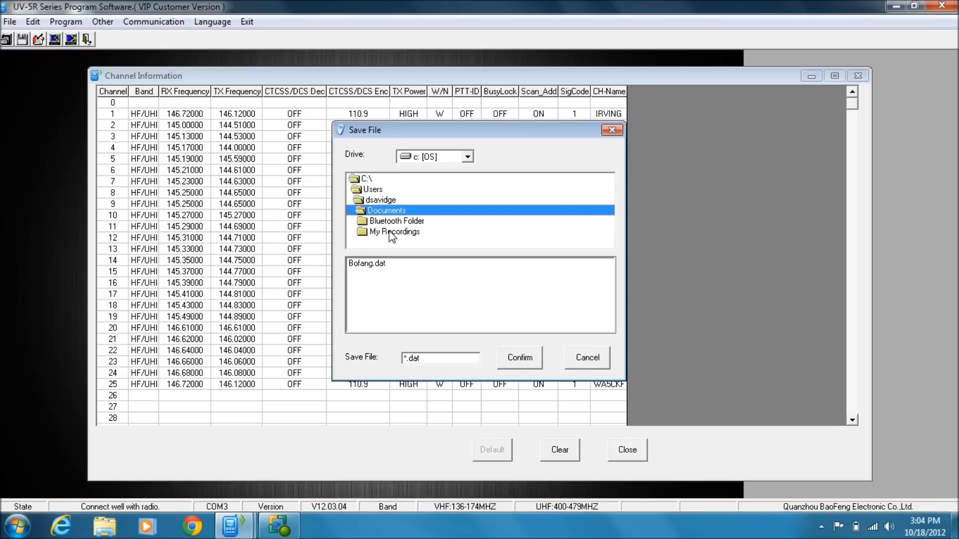
pyautogui.click(367, 263)
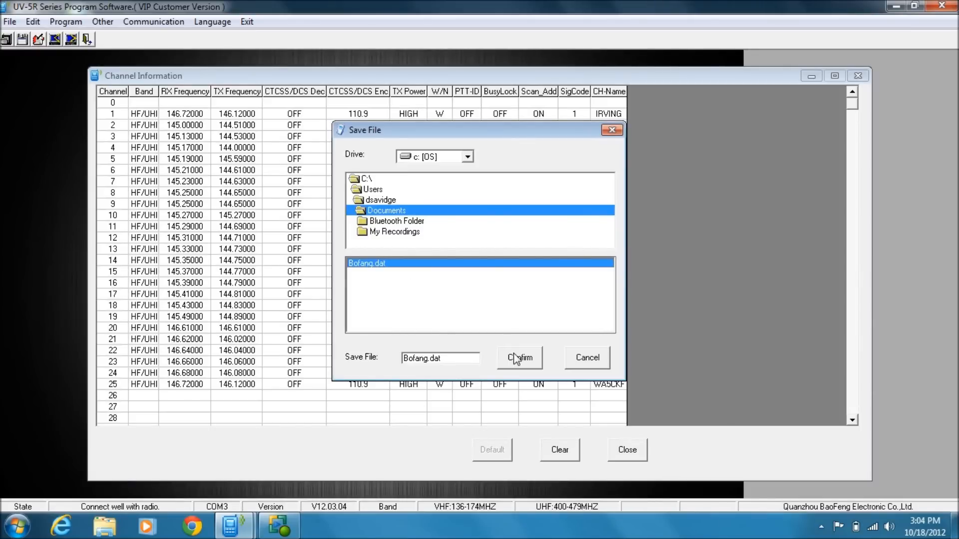
pyautogui.click(519, 358)
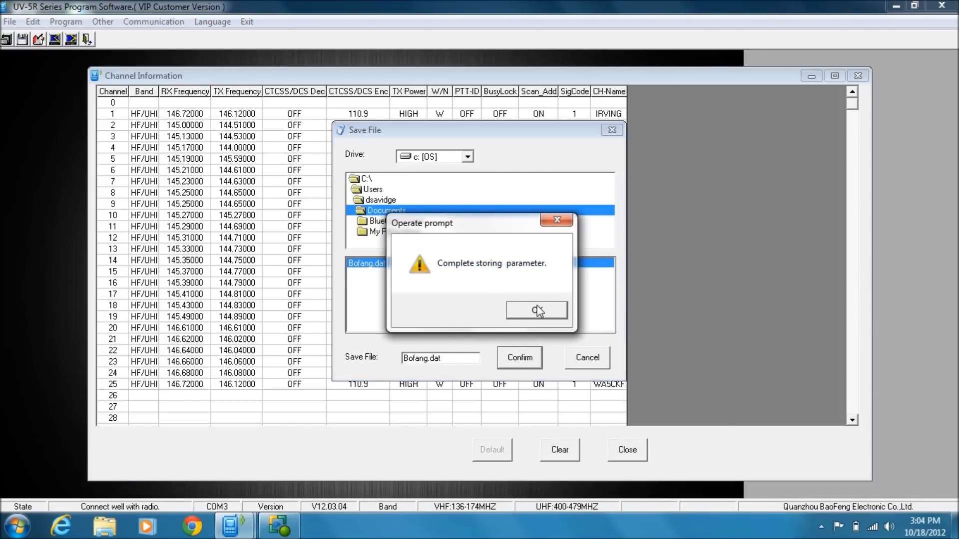
pyautogui.click(537, 309)
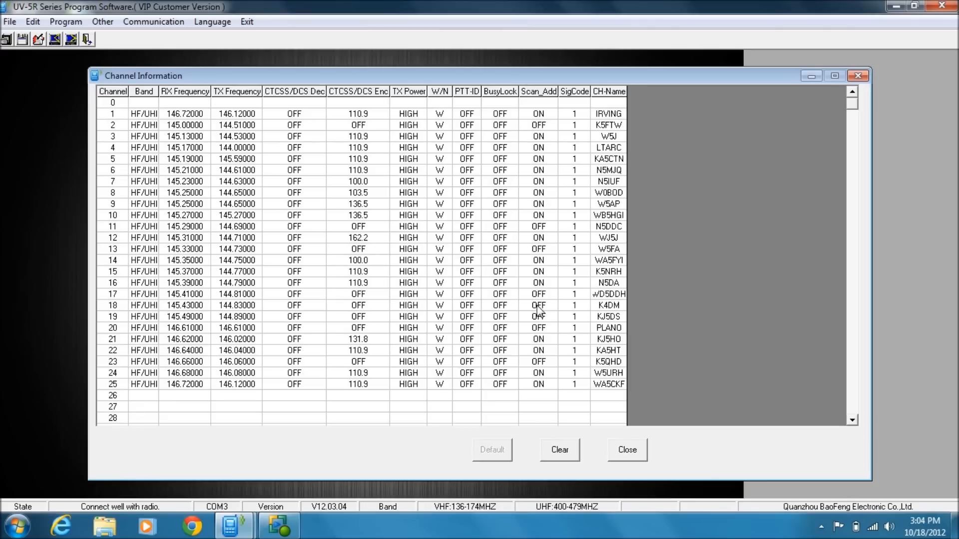
pyautogui.moveTo(3, 250)
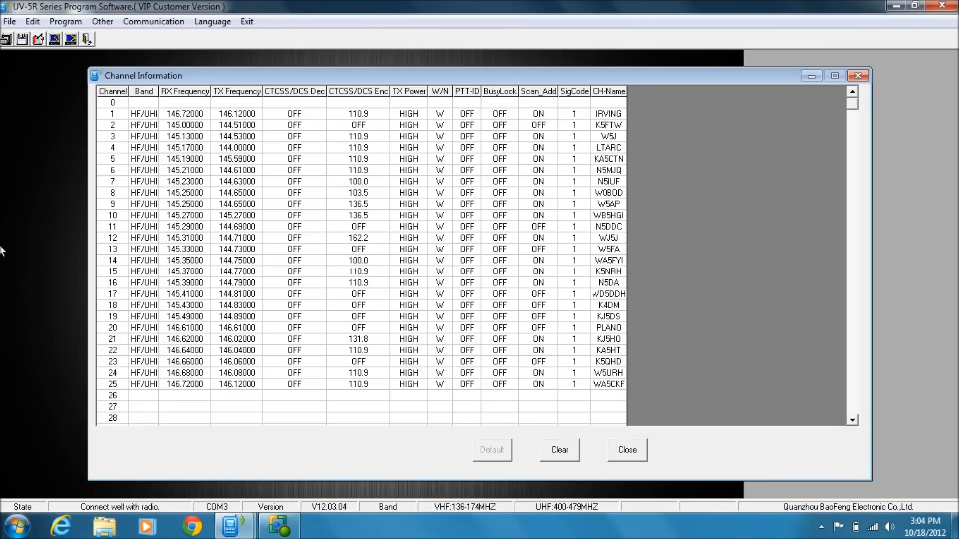
pyautogui.moveTo(191, 261)
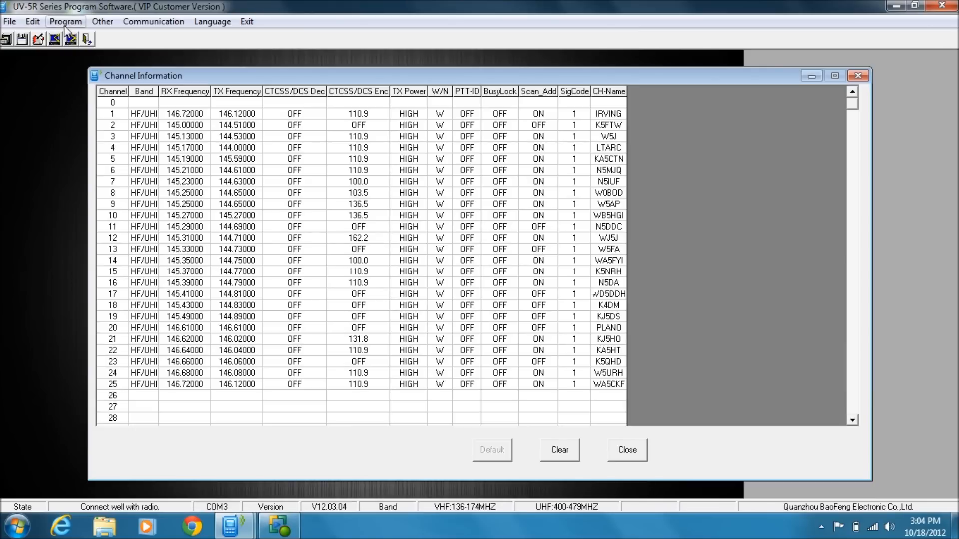
# Read the radio's optional parameters into the Other settings window.
pyautogui.click(66, 21)
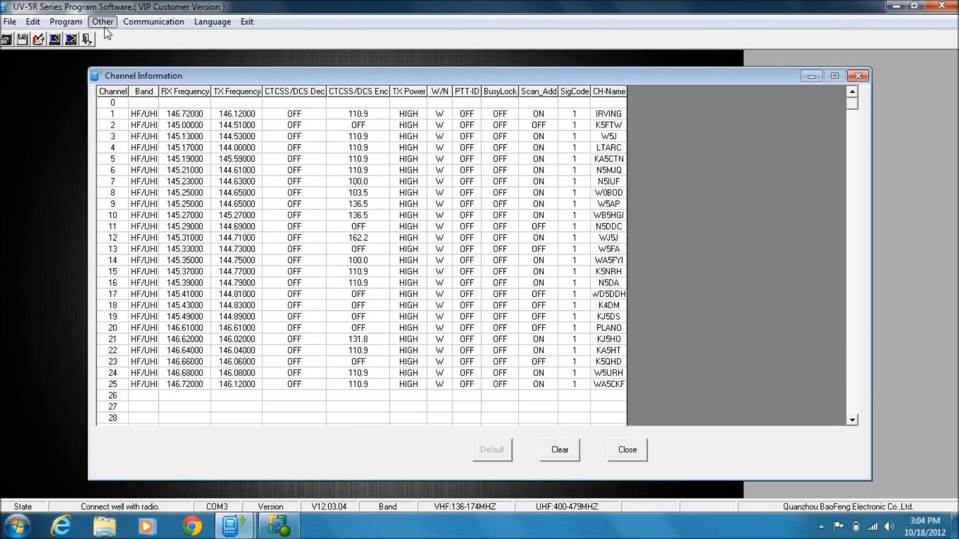
pyautogui.click(102, 20)
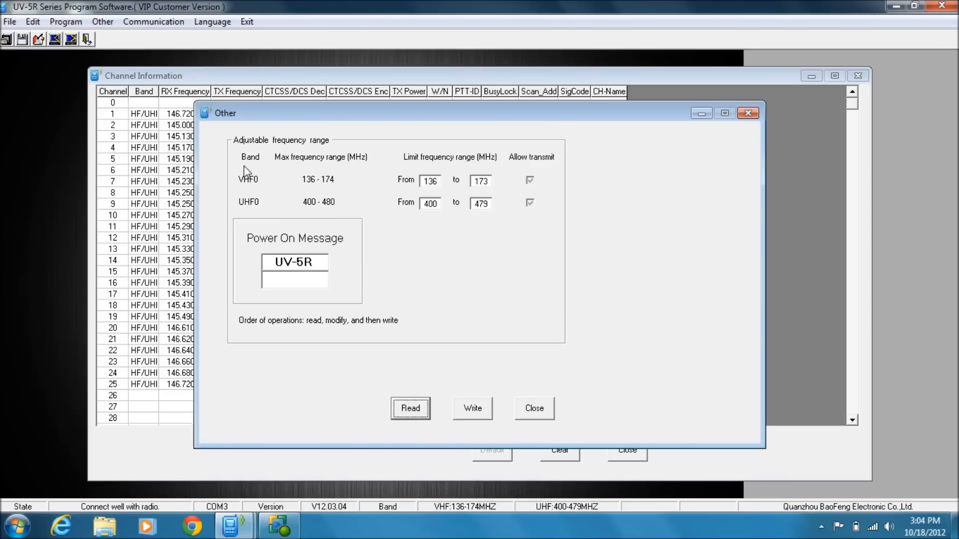
pyautogui.moveTo(377, 283)
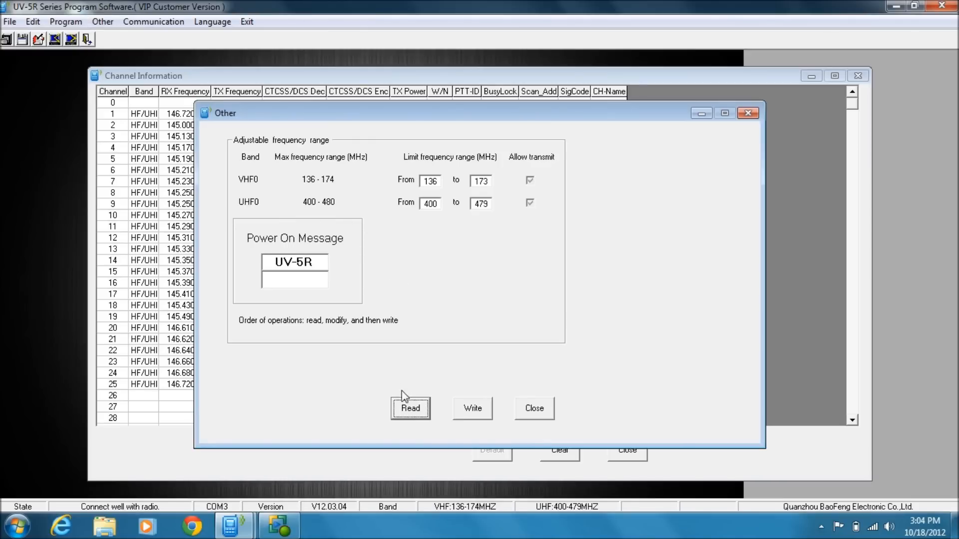
pyautogui.click(410, 408)
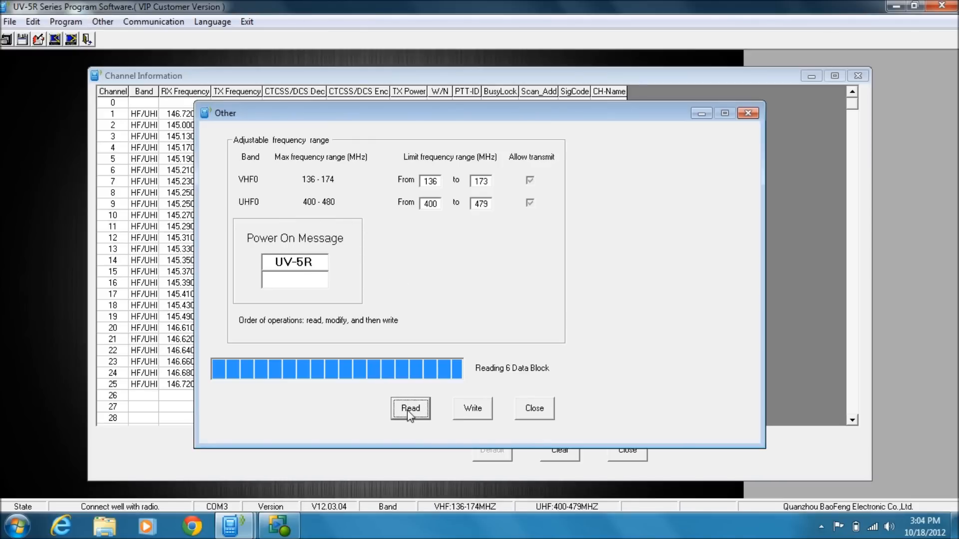
pyautogui.click(409, 408)
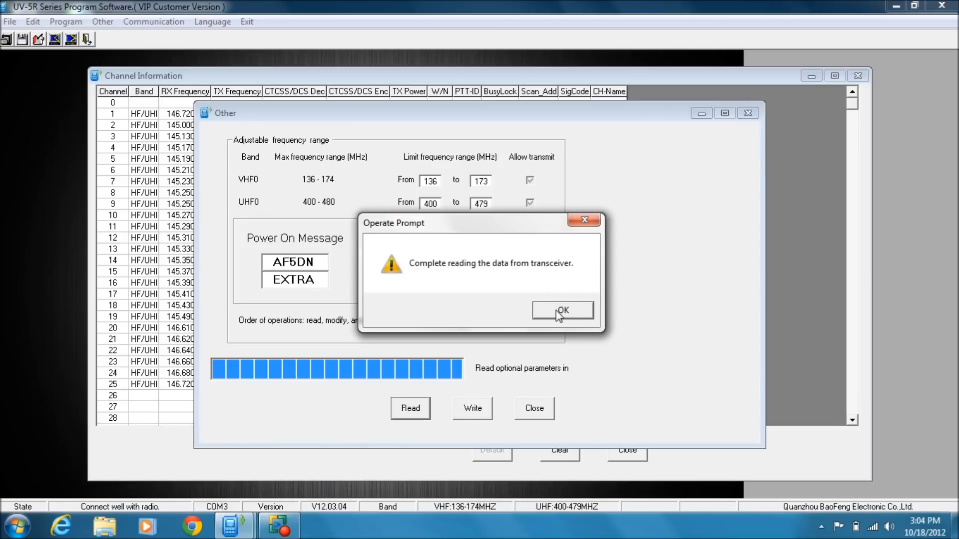
pyautogui.click(561, 310)
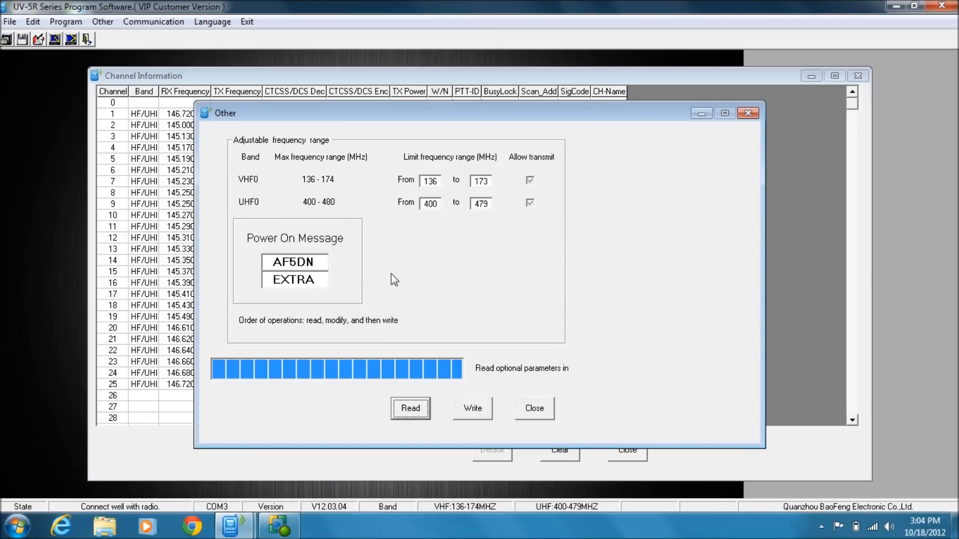
# Review the VHF/UHF frequency limits and AF5DN EXTRA power-on message, then close the window.
pyautogui.click(312, 263)
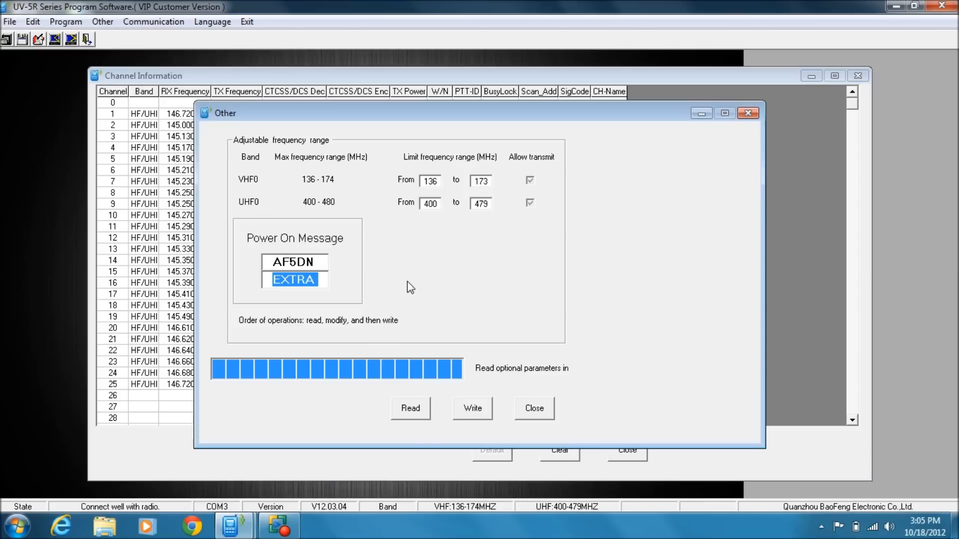
pyautogui.click(429, 180)
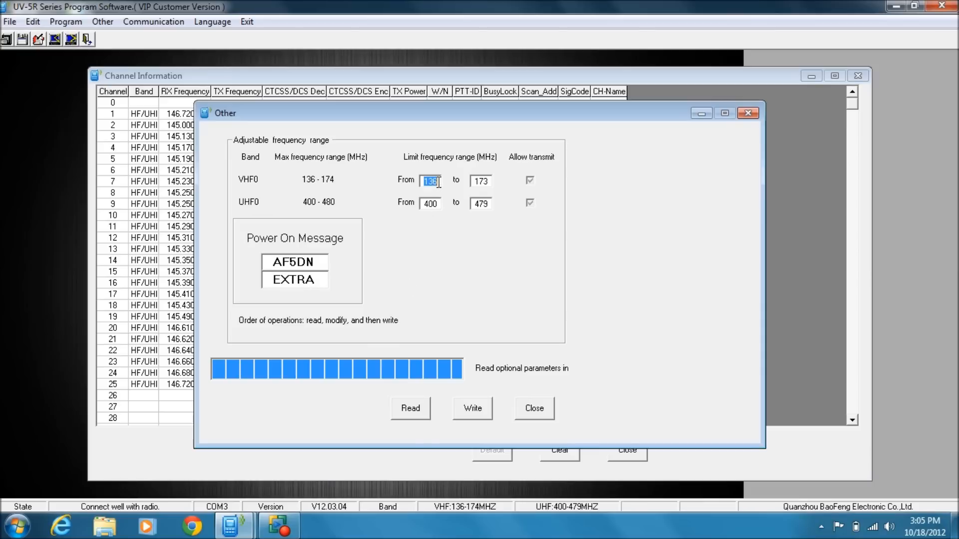
pyautogui.click(480, 180)
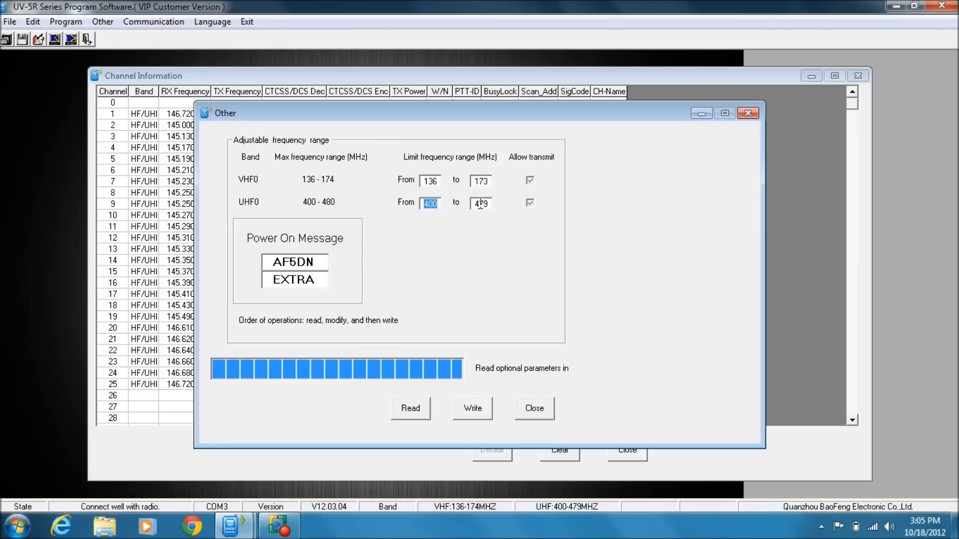
pyautogui.click(481, 203)
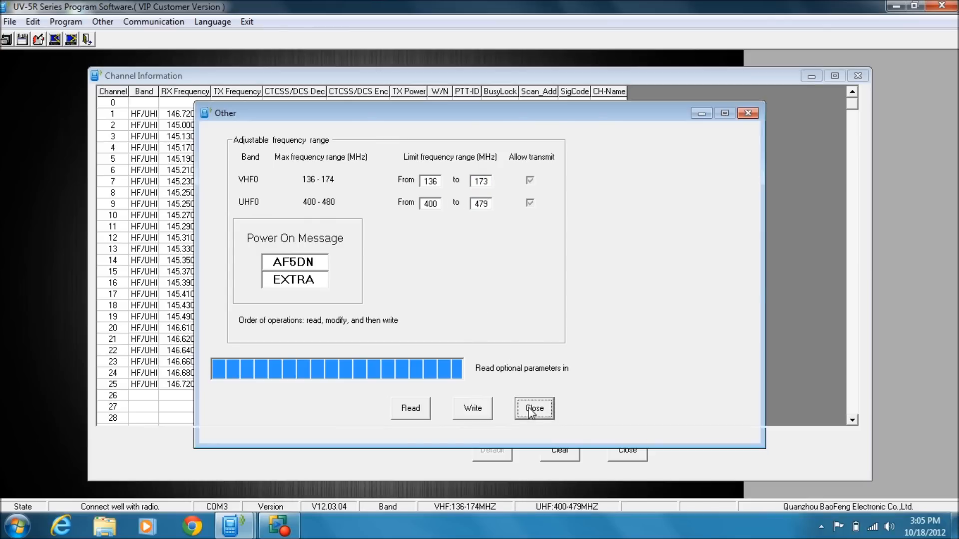
pyautogui.click(532, 407)
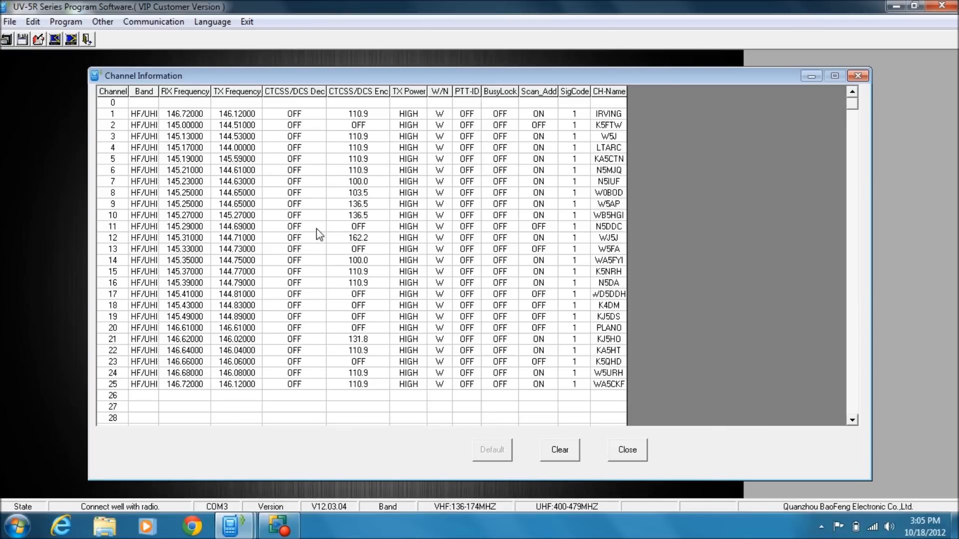
pyautogui.moveTo(70, 63)
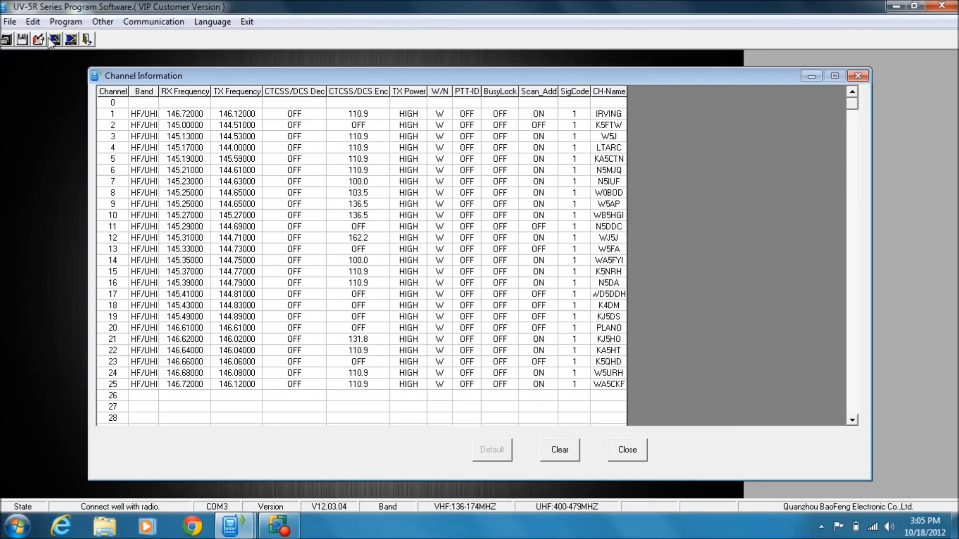
# Browse the Program and Edit menus listing which radio settings can be edited.
pyautogui.click(66, 21)
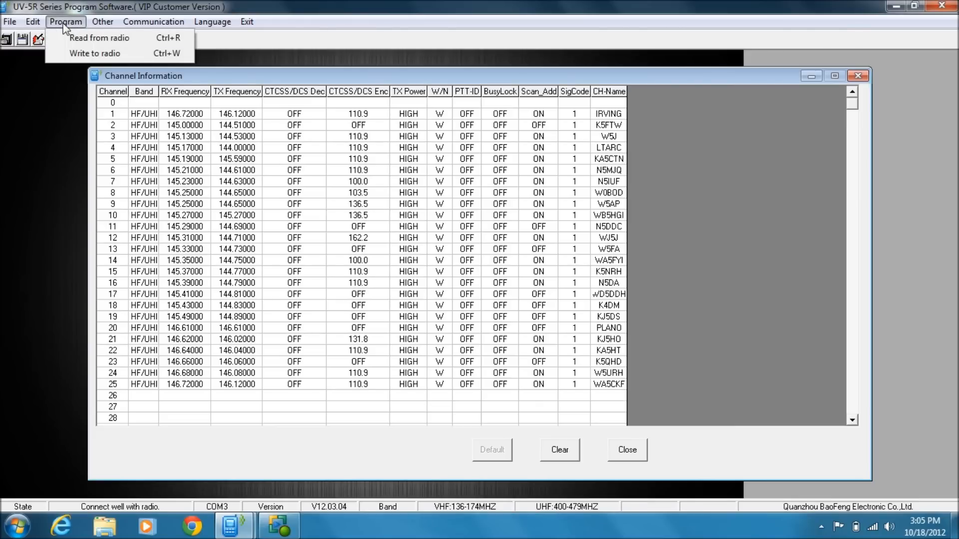
pyautogui.click(33, 21)
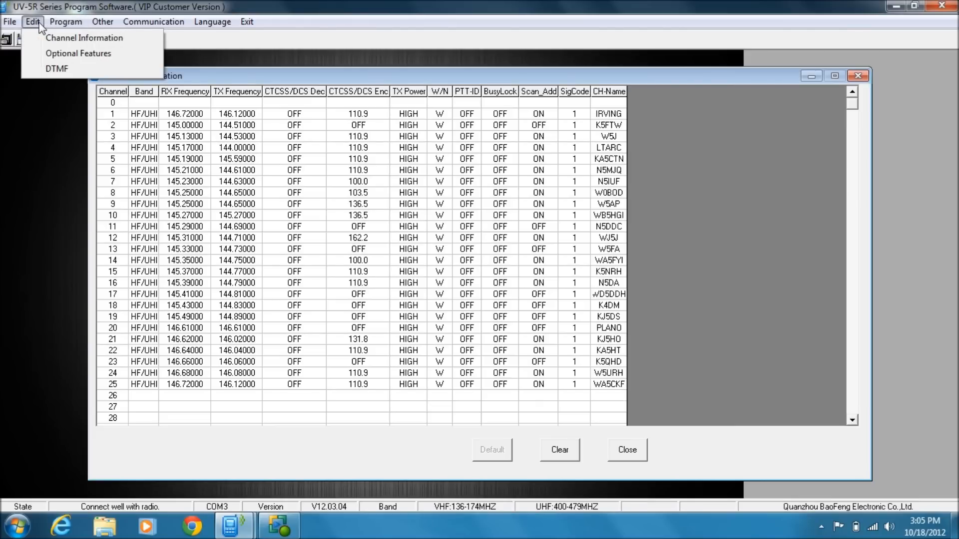
pyautogui.moveTo(78, 53)
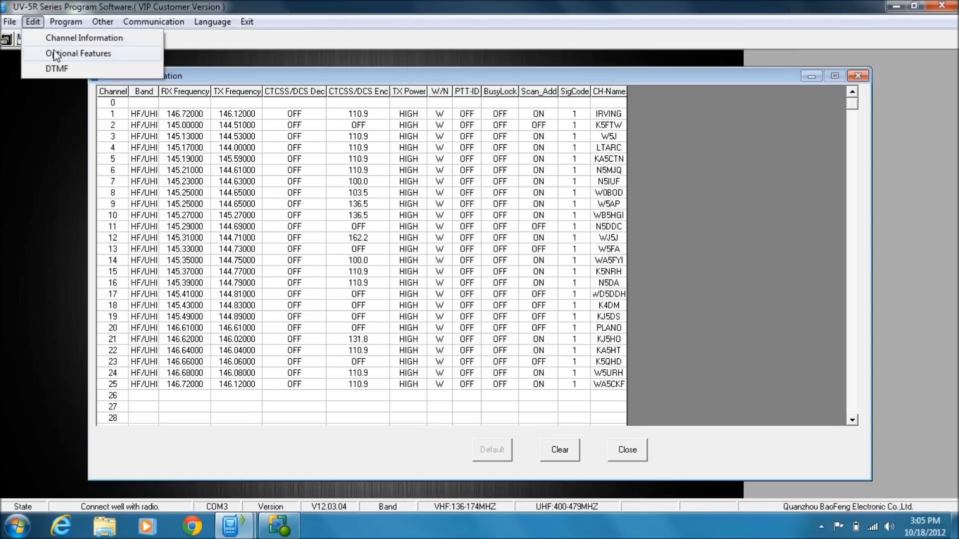
pyautogui.moveTo(67, 58)
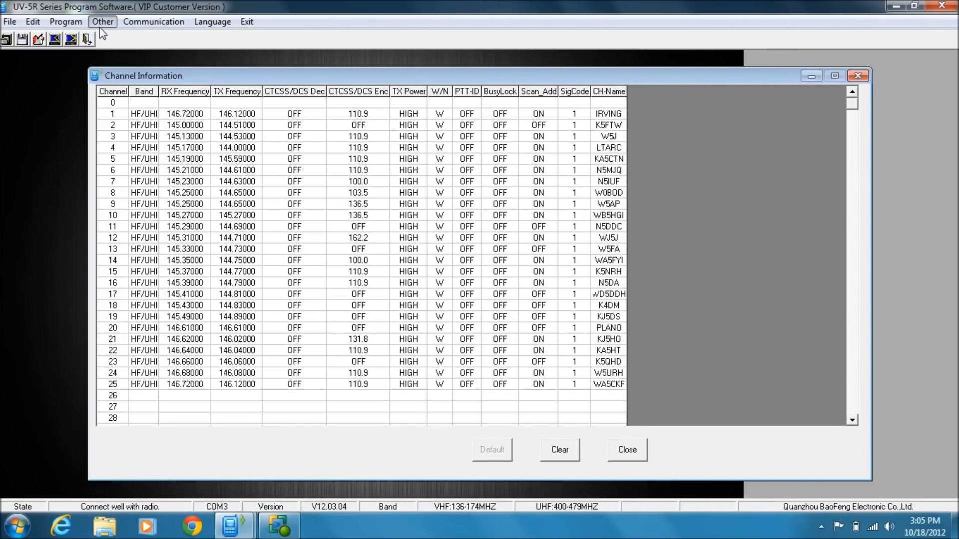
pyautogui.click(32, 21)
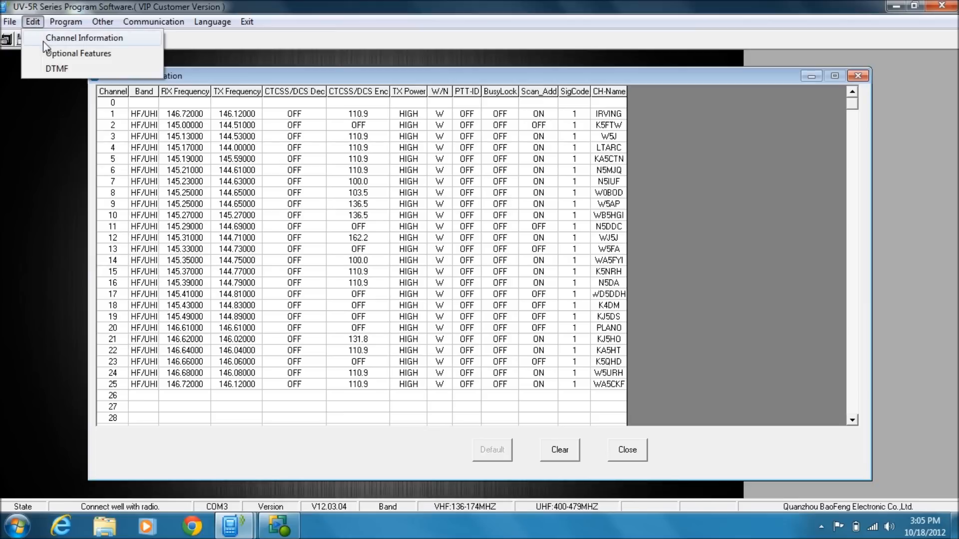
pyautogui.click(77, 53)
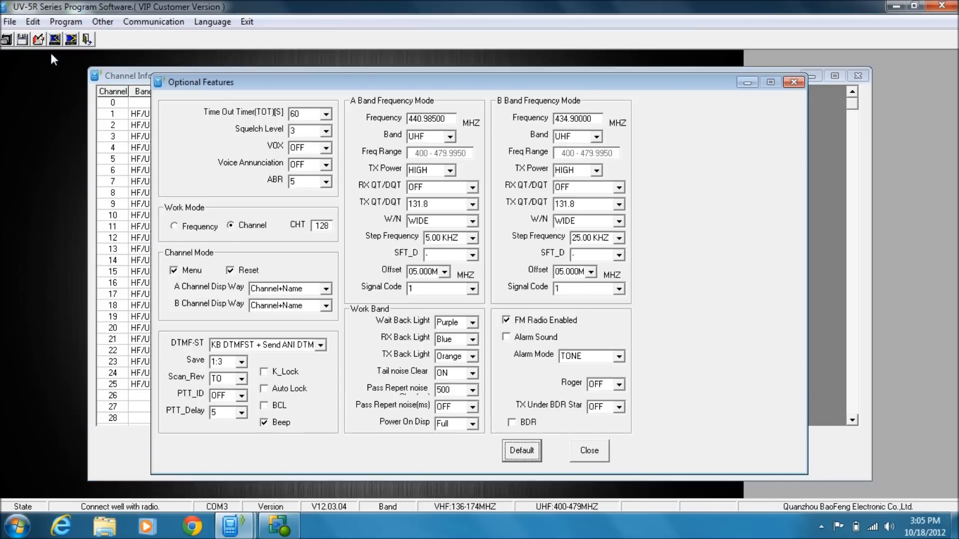
pyautogui.moveTo(227, 91)
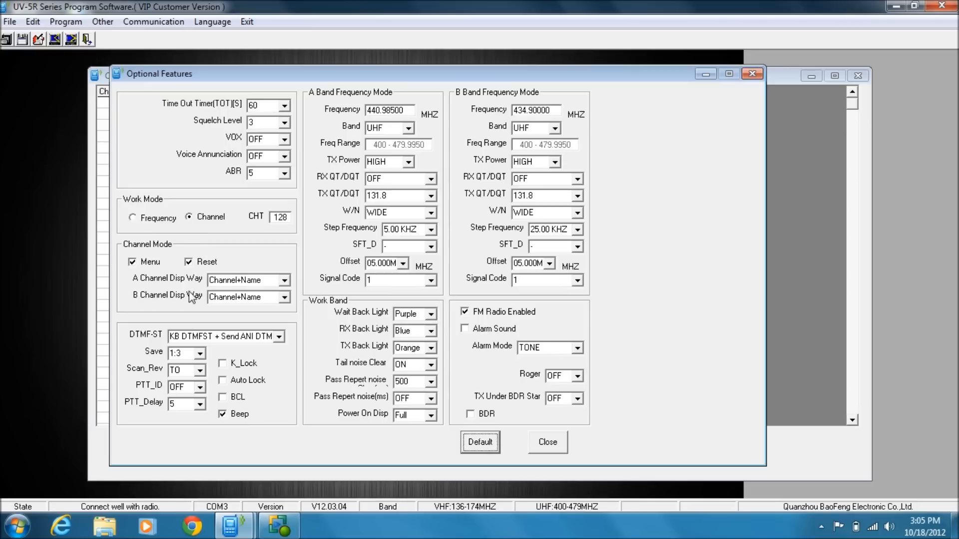
pyautogui.moveTo(236, 294)
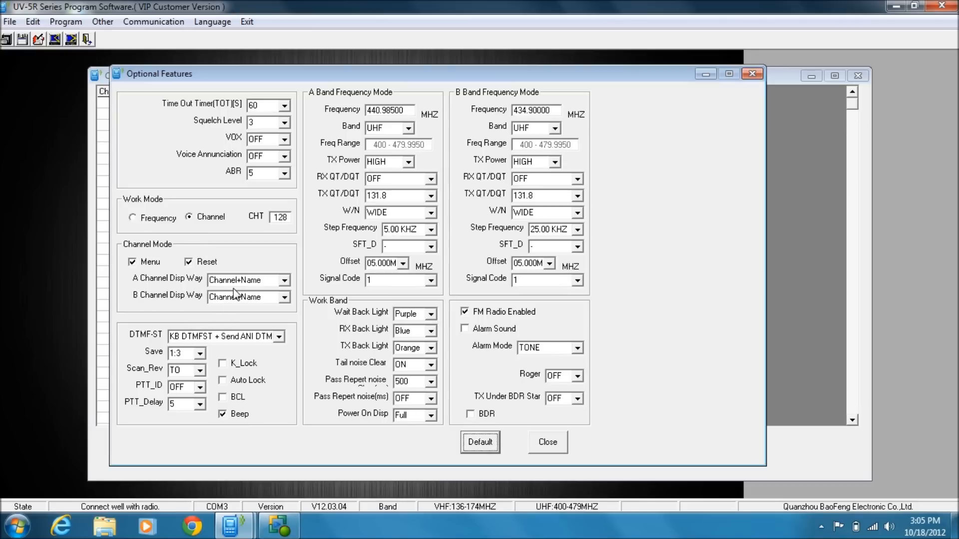
pyautogui.click(282, 280)
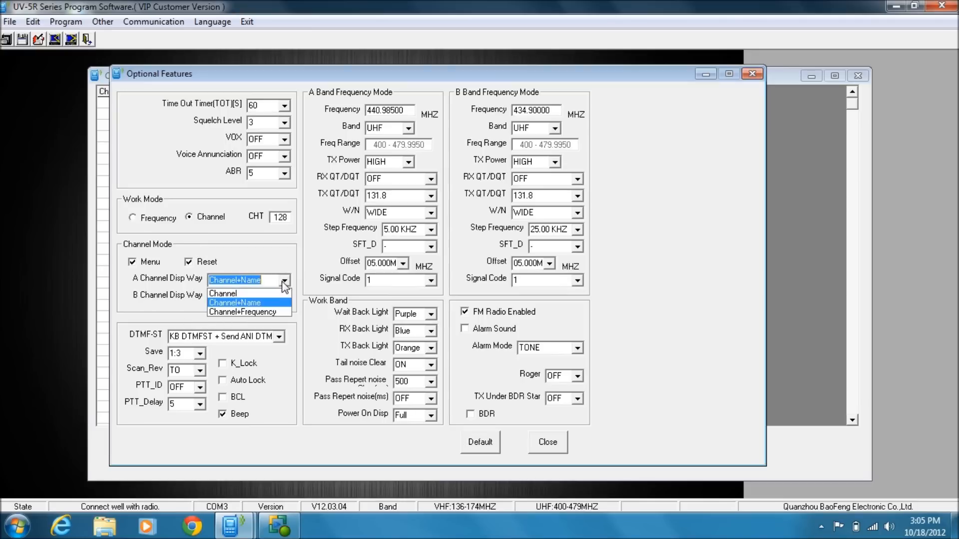
pyautogui.moveTo(236, 293)
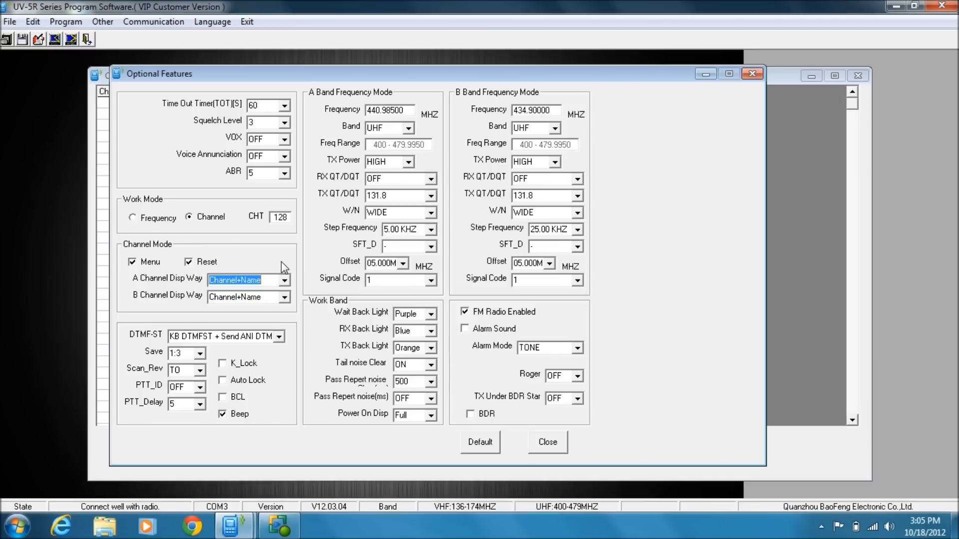
pyautogui.moveTo(358, 320)
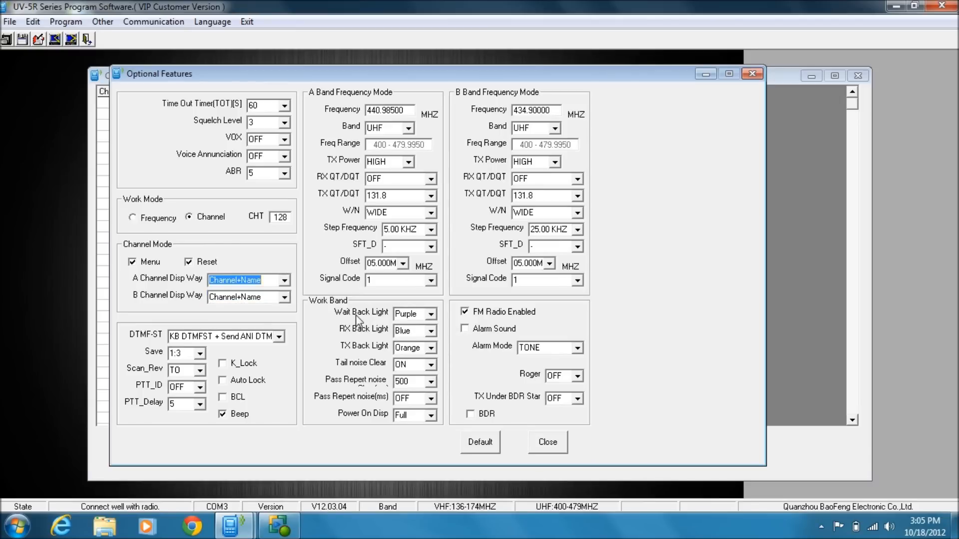
pyautogui.moveTo(444, 339)
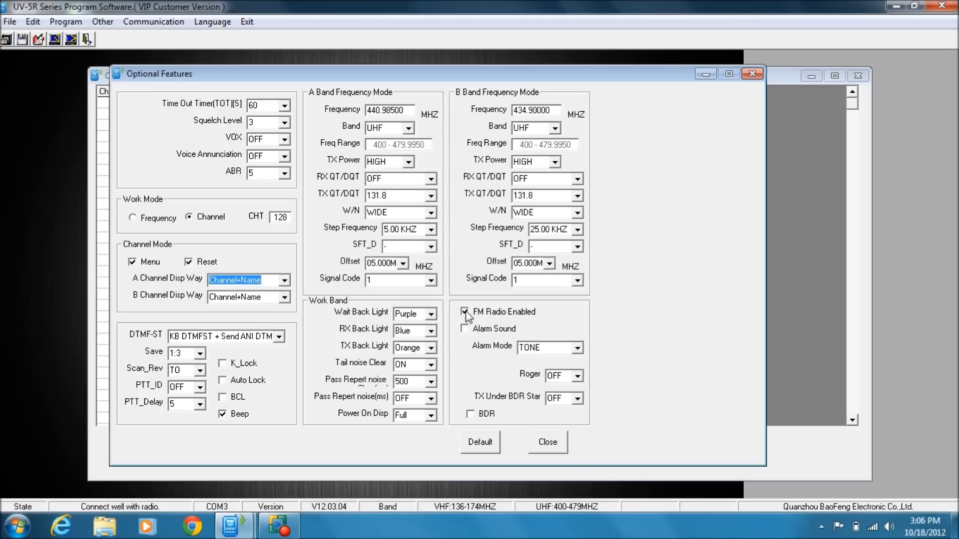
pyautogui.moveTo(298, 303)
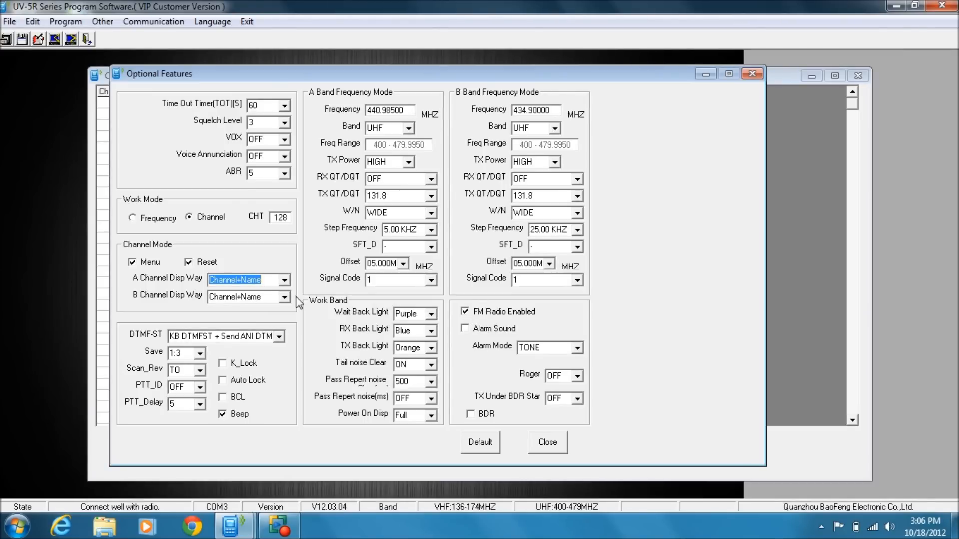
pyautogui.click(285, 157)
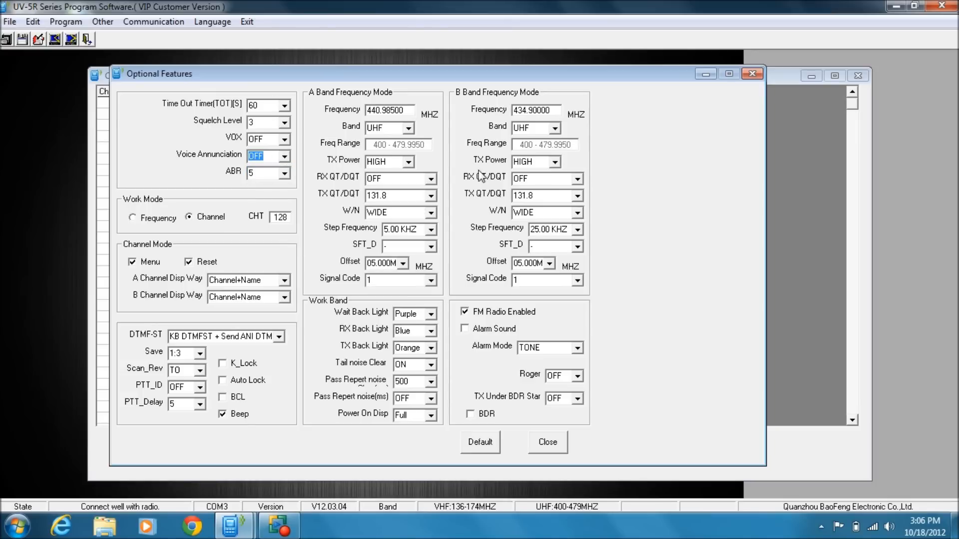
pyautogui.moveTo(547, 442)
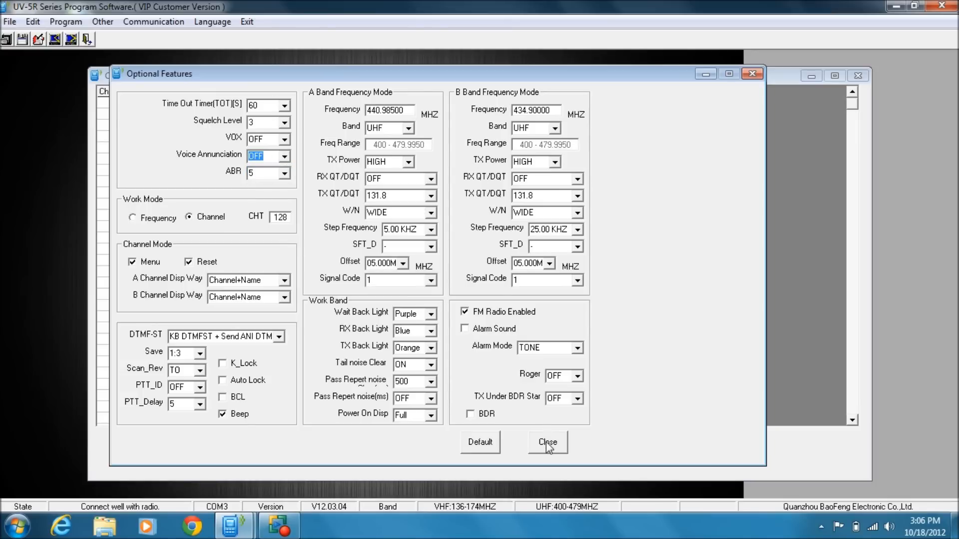
pyautogui.click(546, 443)
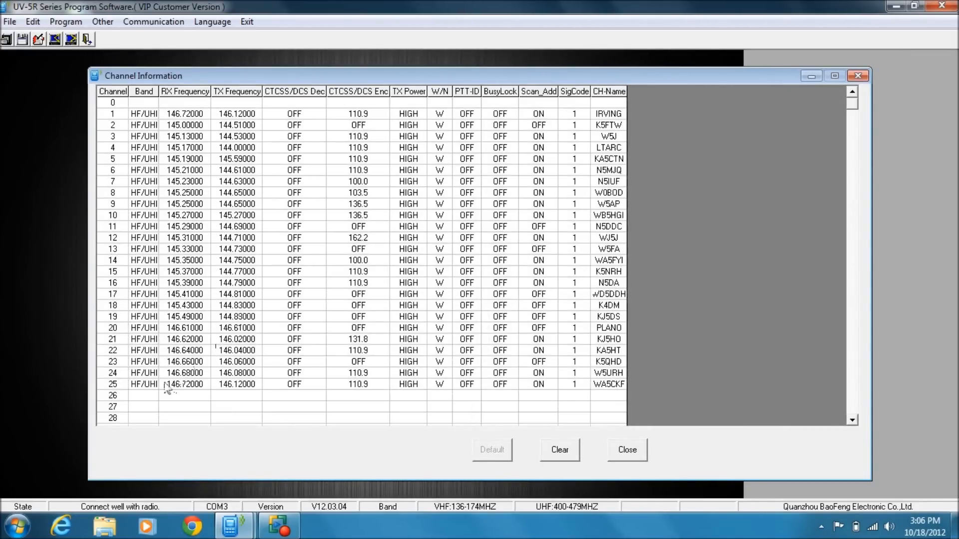
# Bring up the Write Data to Radio dialog via Program > Write to radio.
pyautogui.click(143, 383)
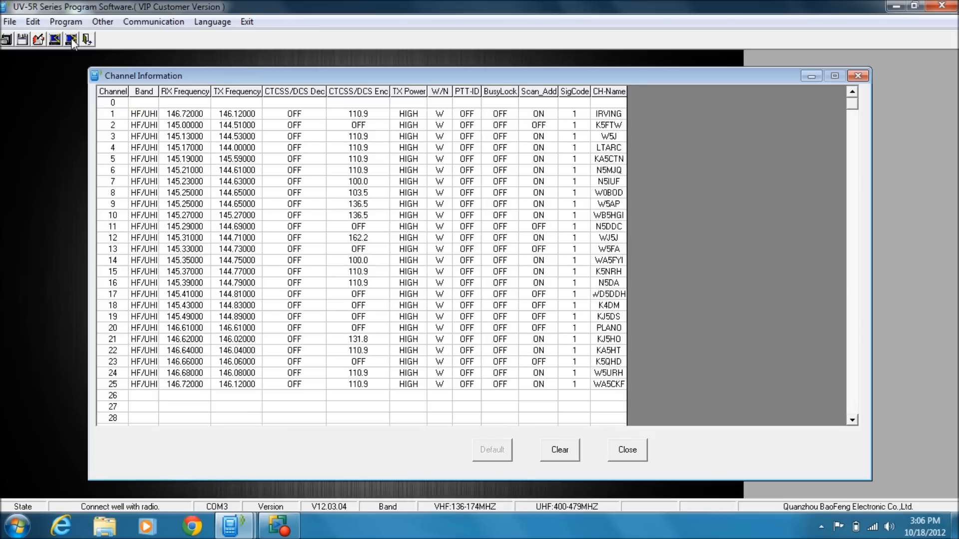
pyautogui.moveTo(72, 60)
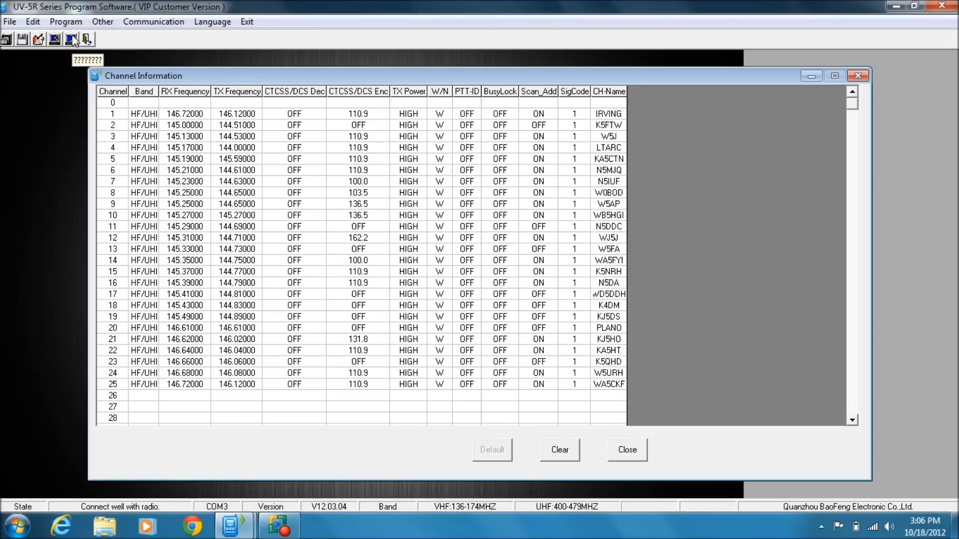
pyautogui.click(66, 21)
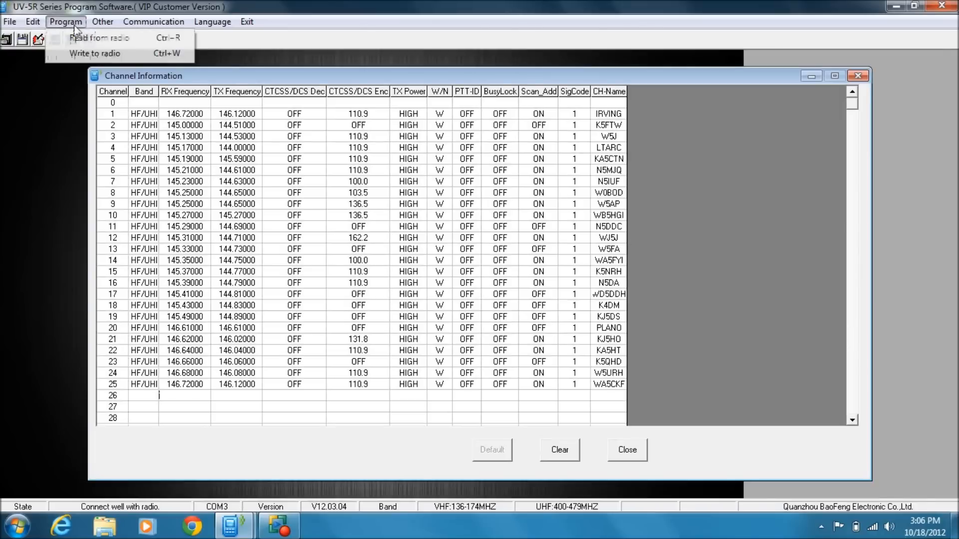
pyautogui.moveTo(95, 54)
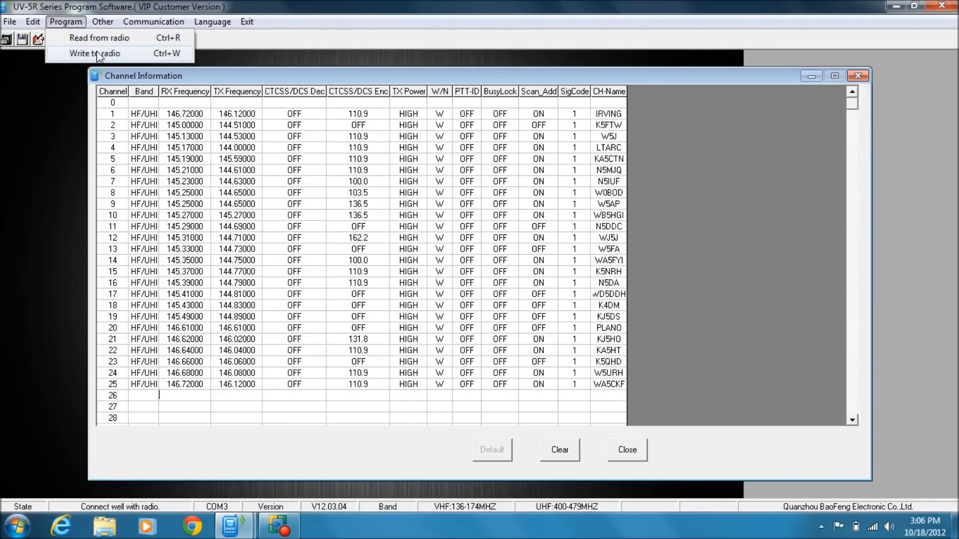
pyautogui.click(95, 53)
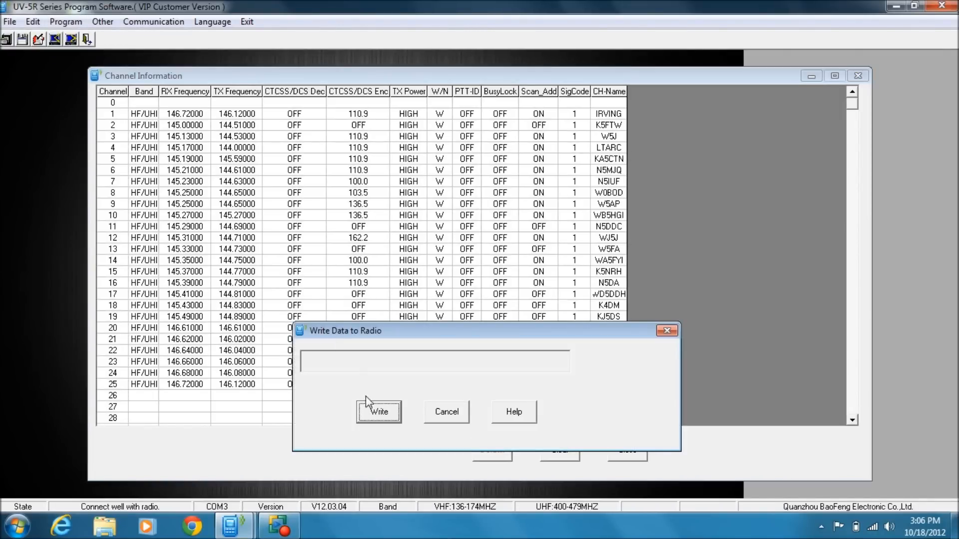
pyautogui.click(378, 411)
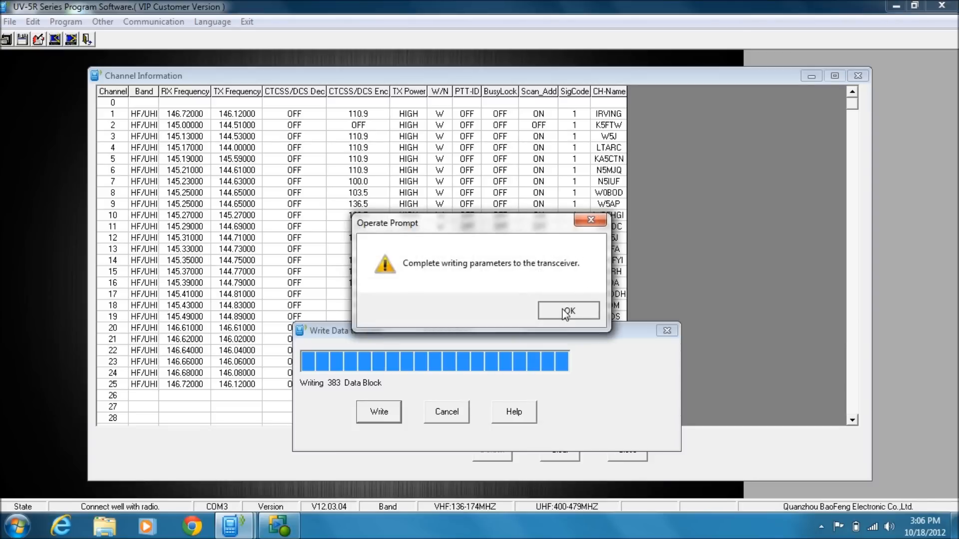
pyautogui.click(567, 310)
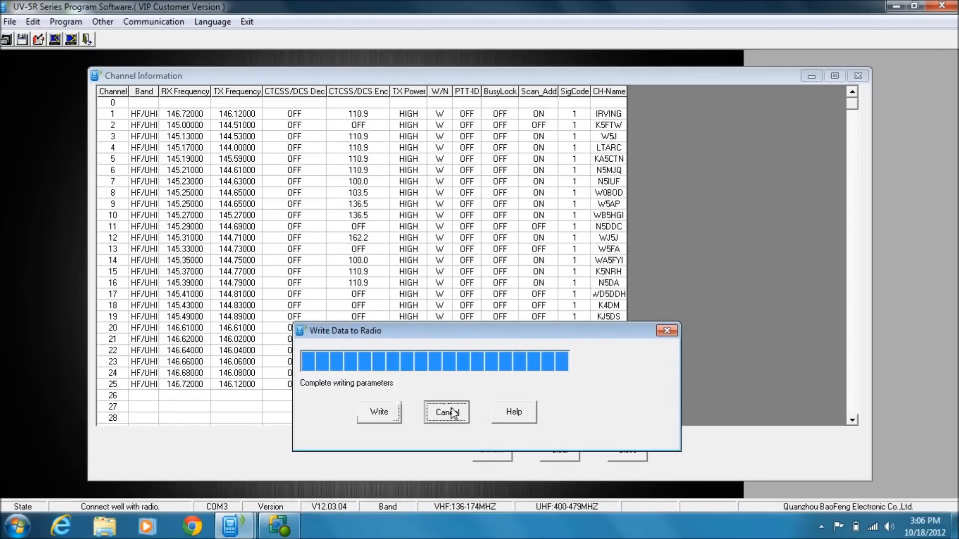
pyautogui.click(445, 412)
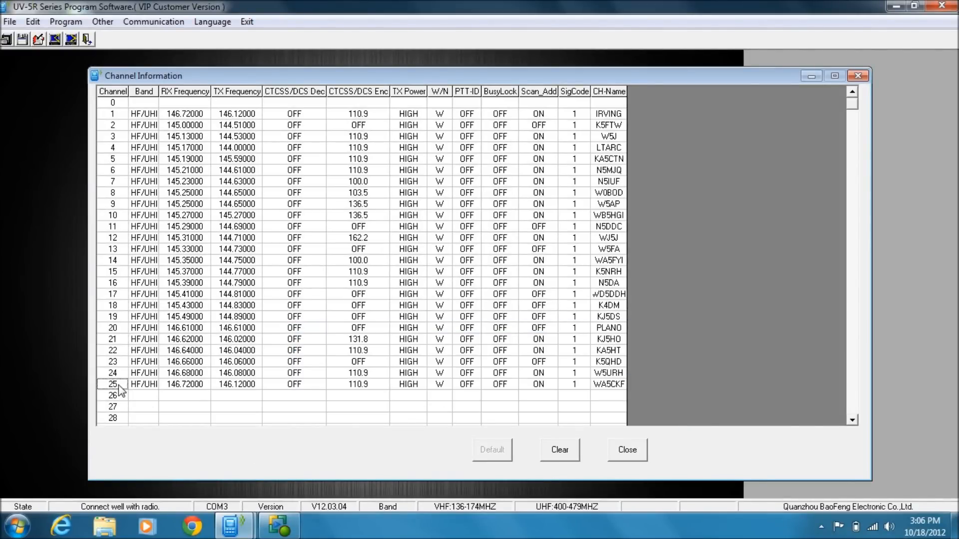
pyautogui.click(143, 383)
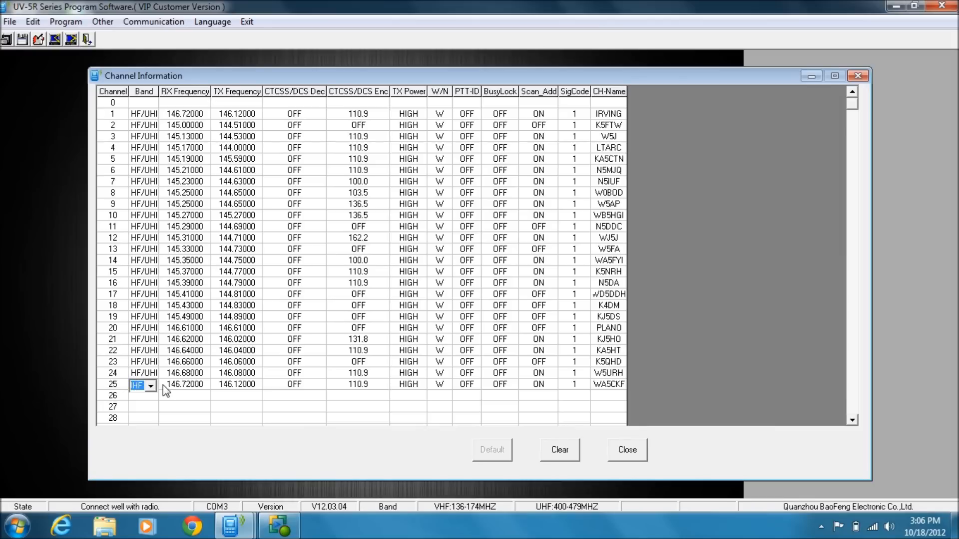